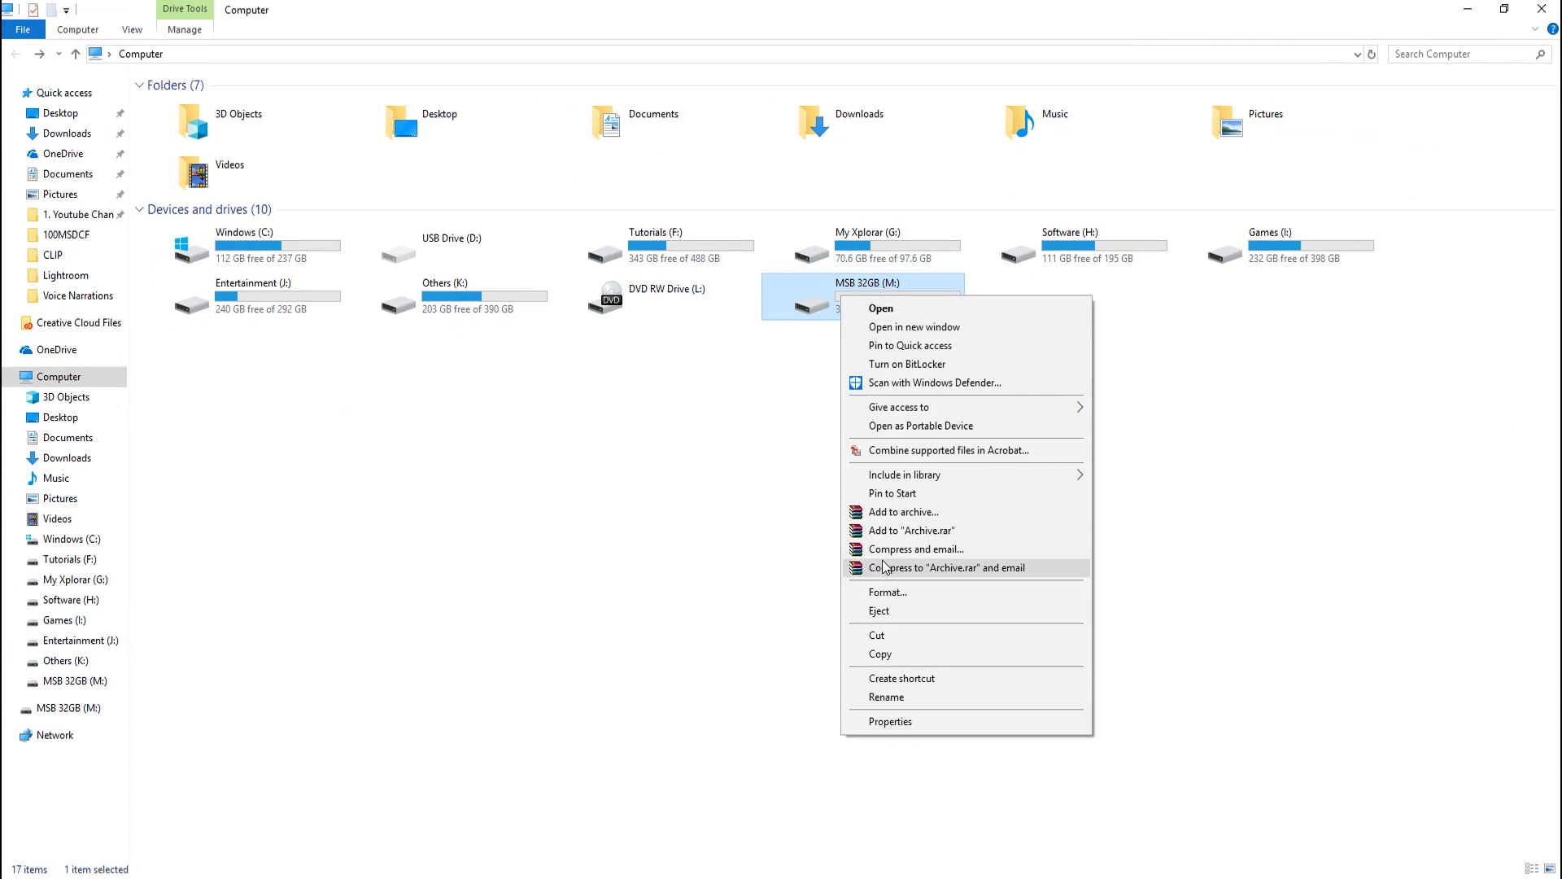
- Abandon formatting the MSB 32GB drive that reports only 3.60 GB and close File Explorer
click(888, 593)
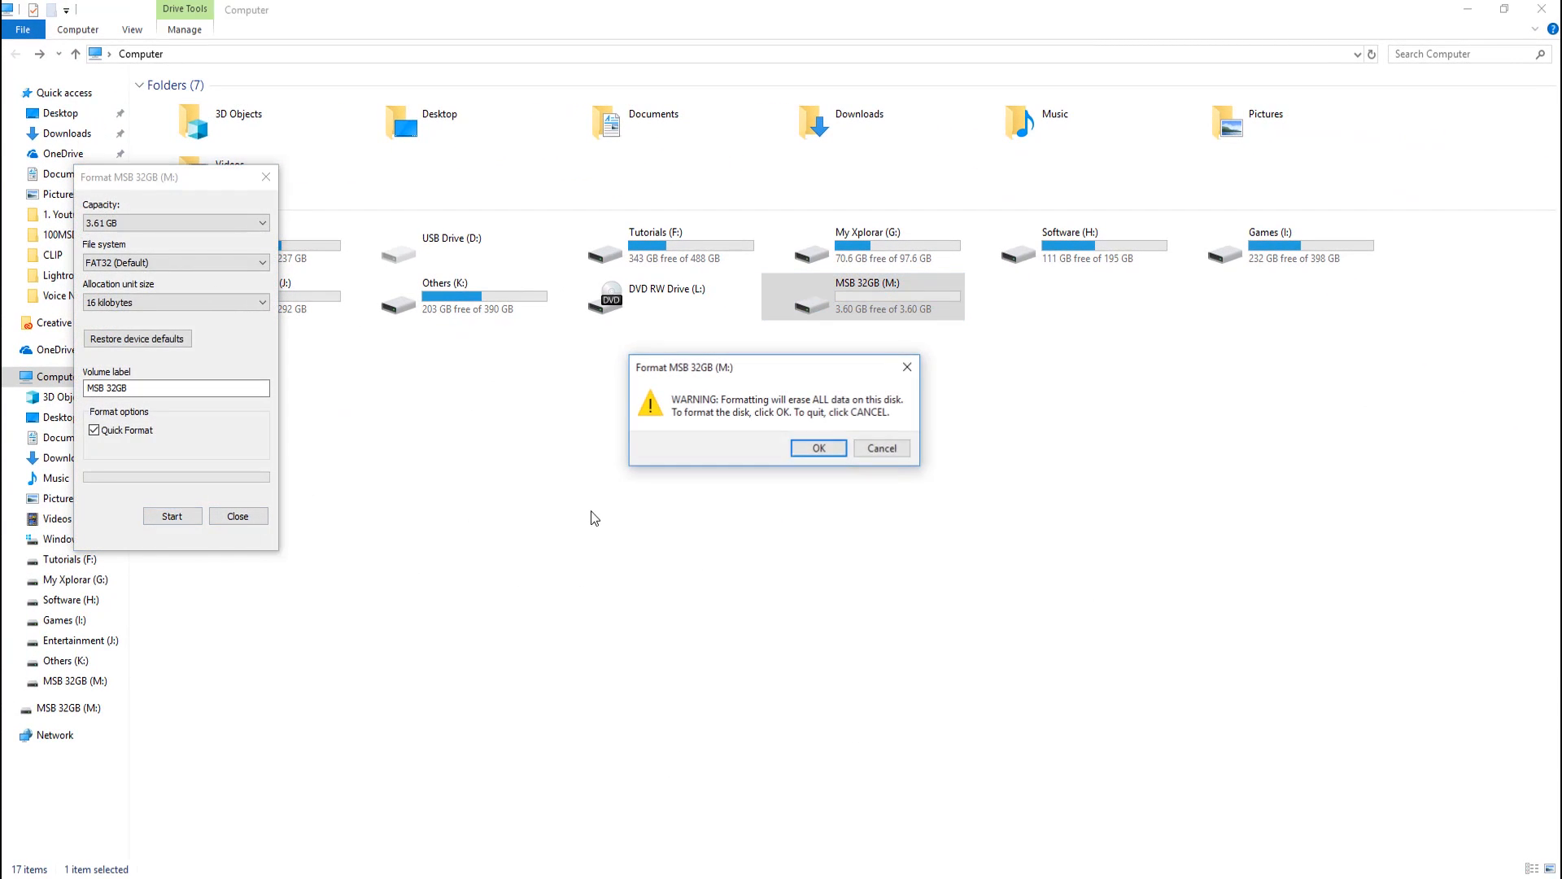
click(818, 447)
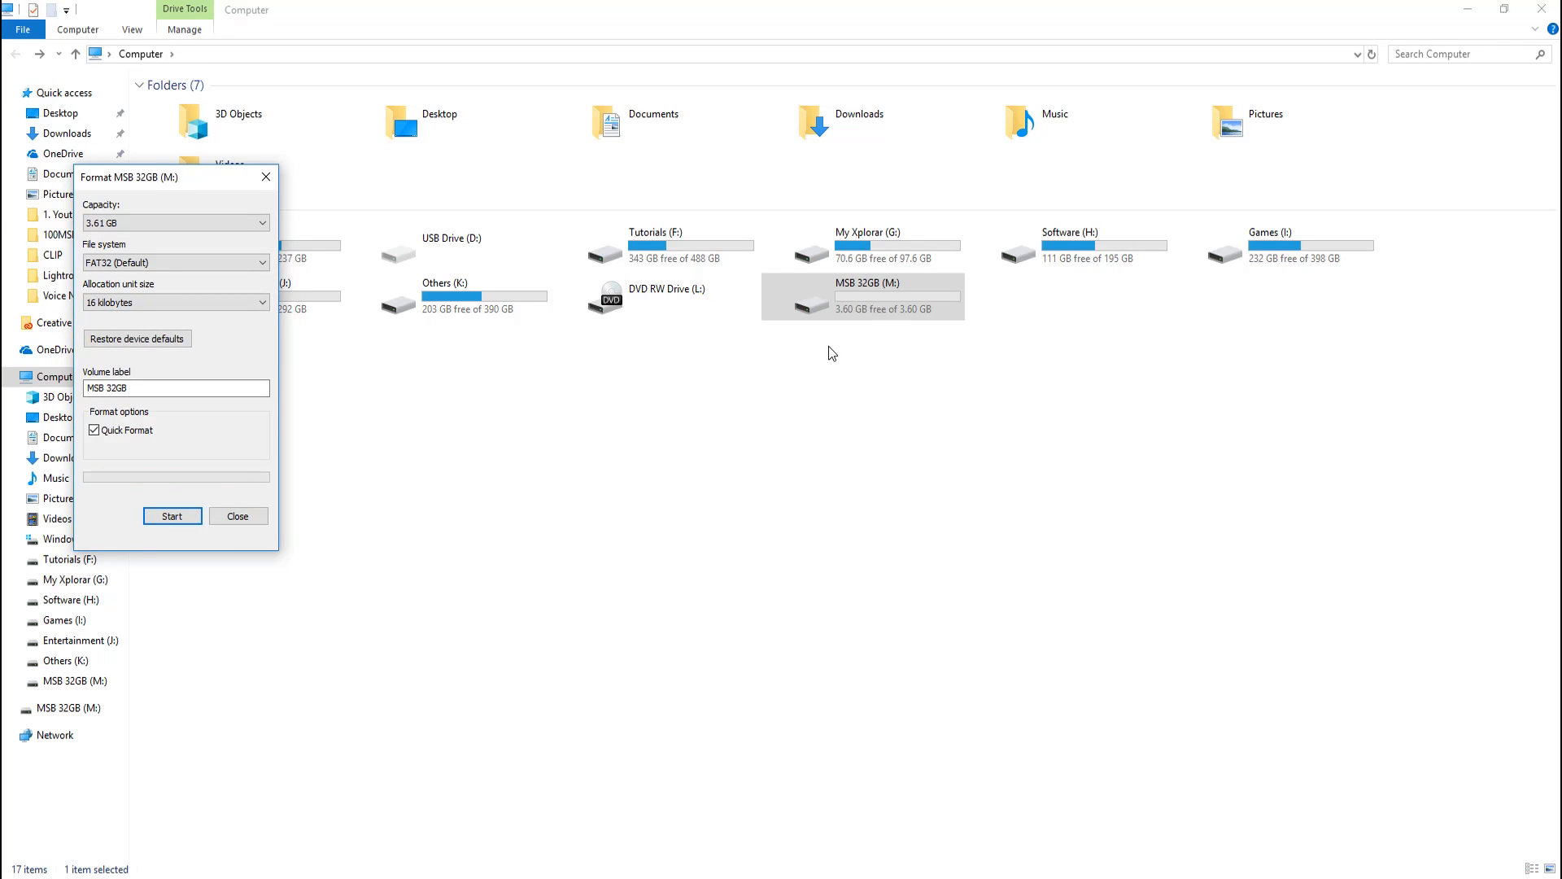
click(238, 516)
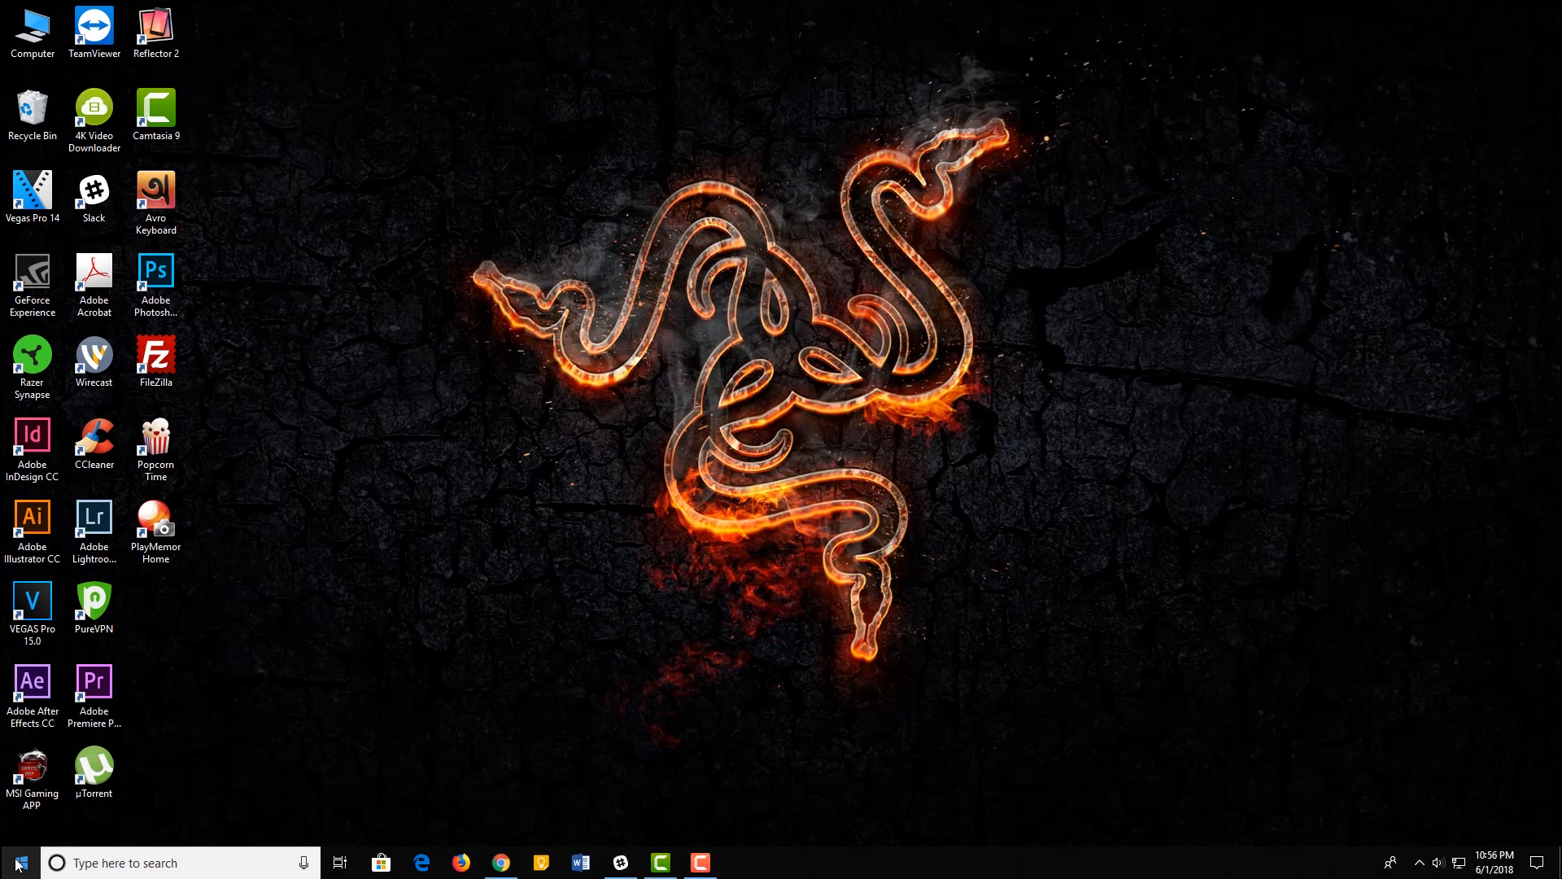
- Start DiskPart from a new Windows PowerShell window via the Win+X menu
right_click(13, 862)
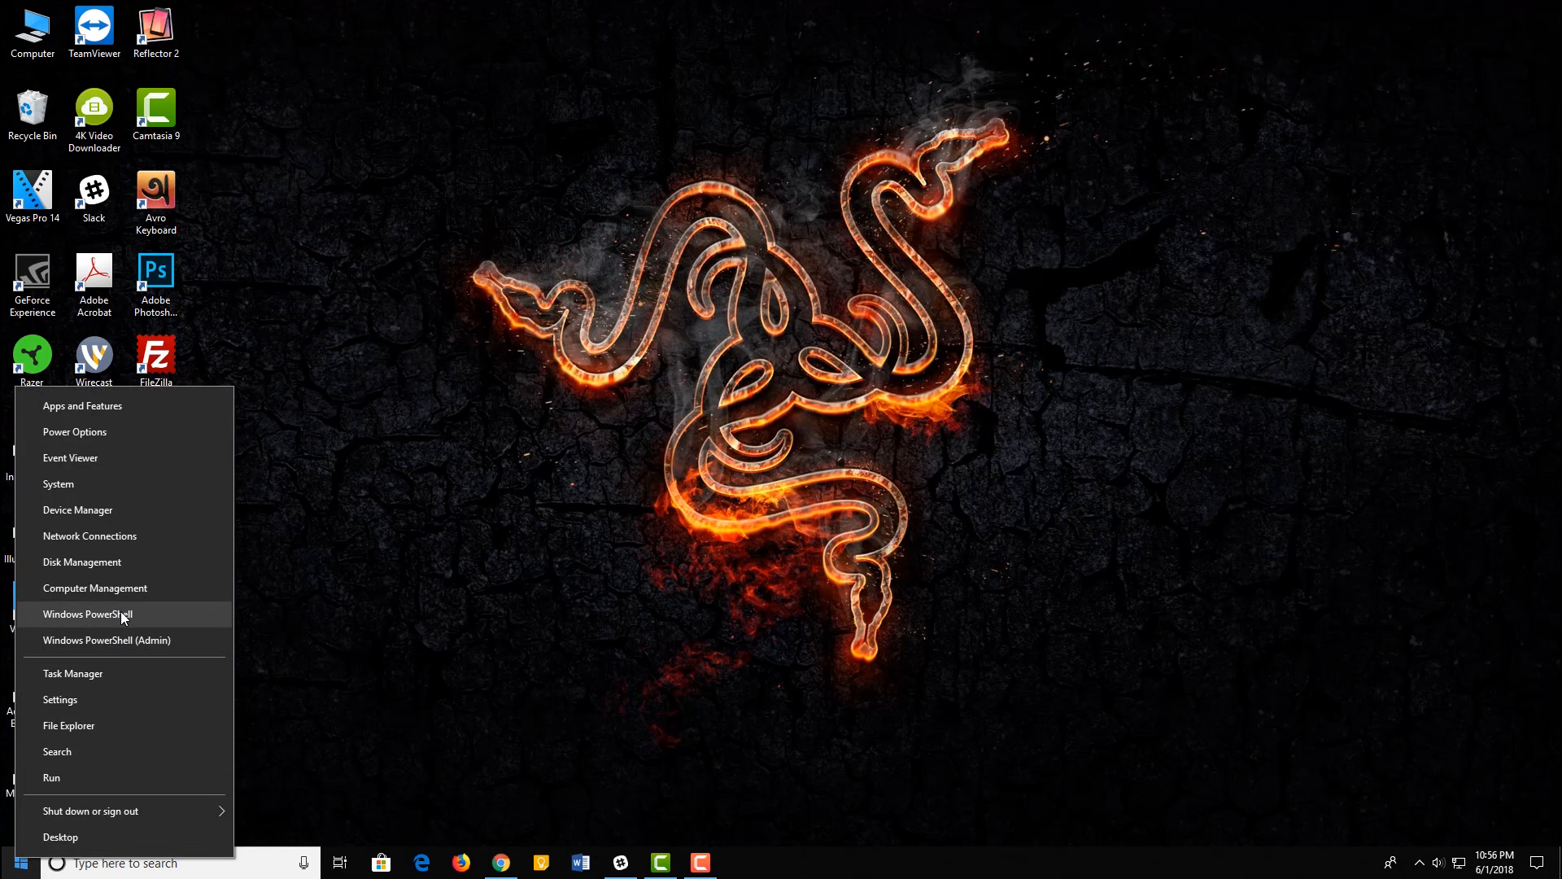
click(86, 614)
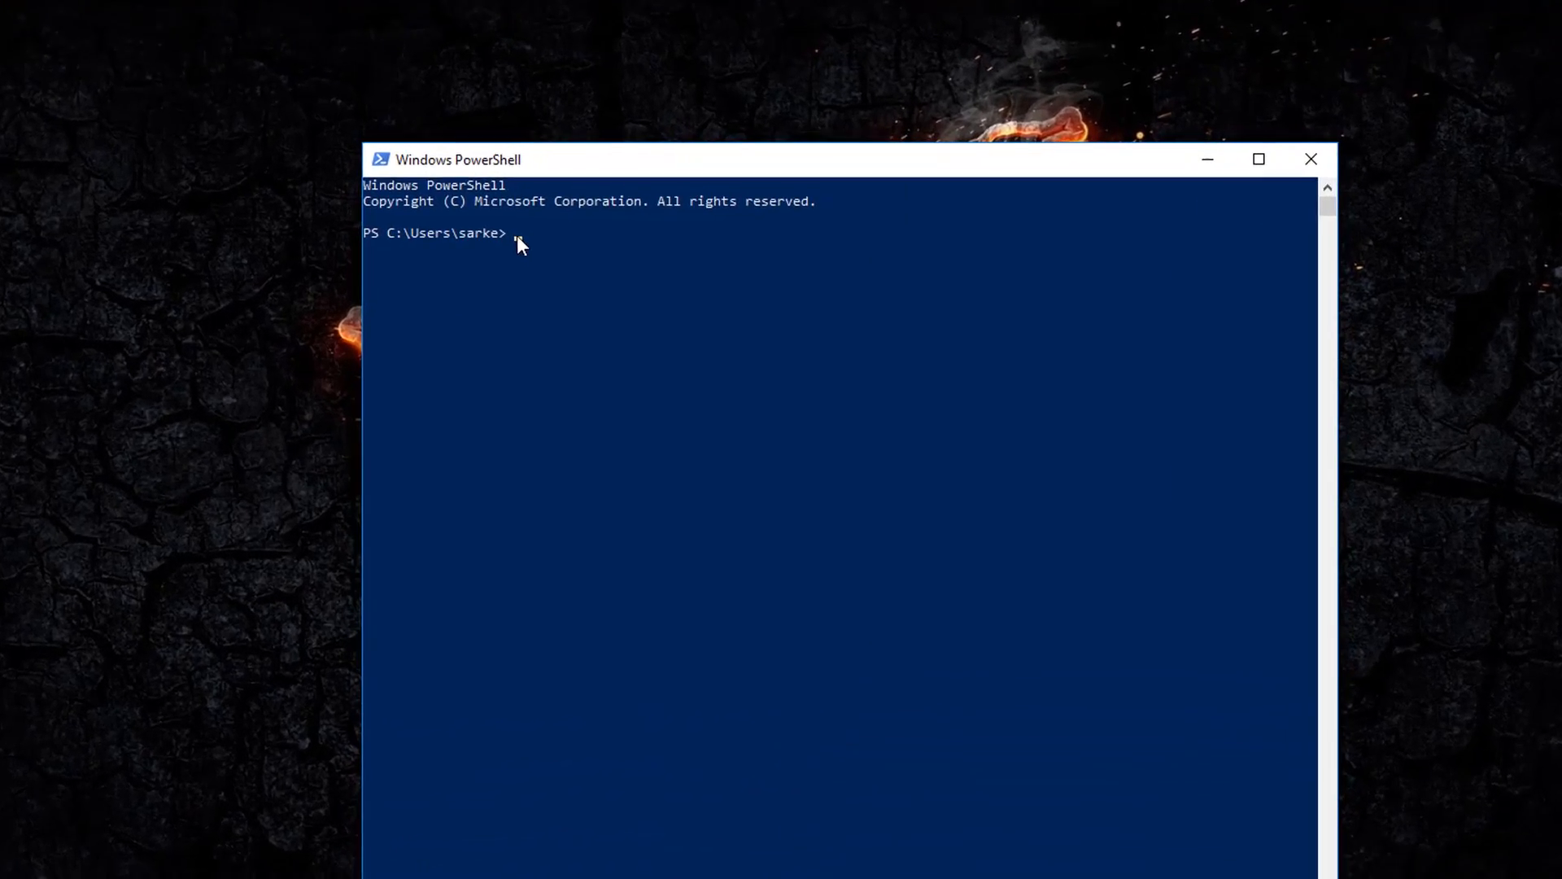
text(diskpart)
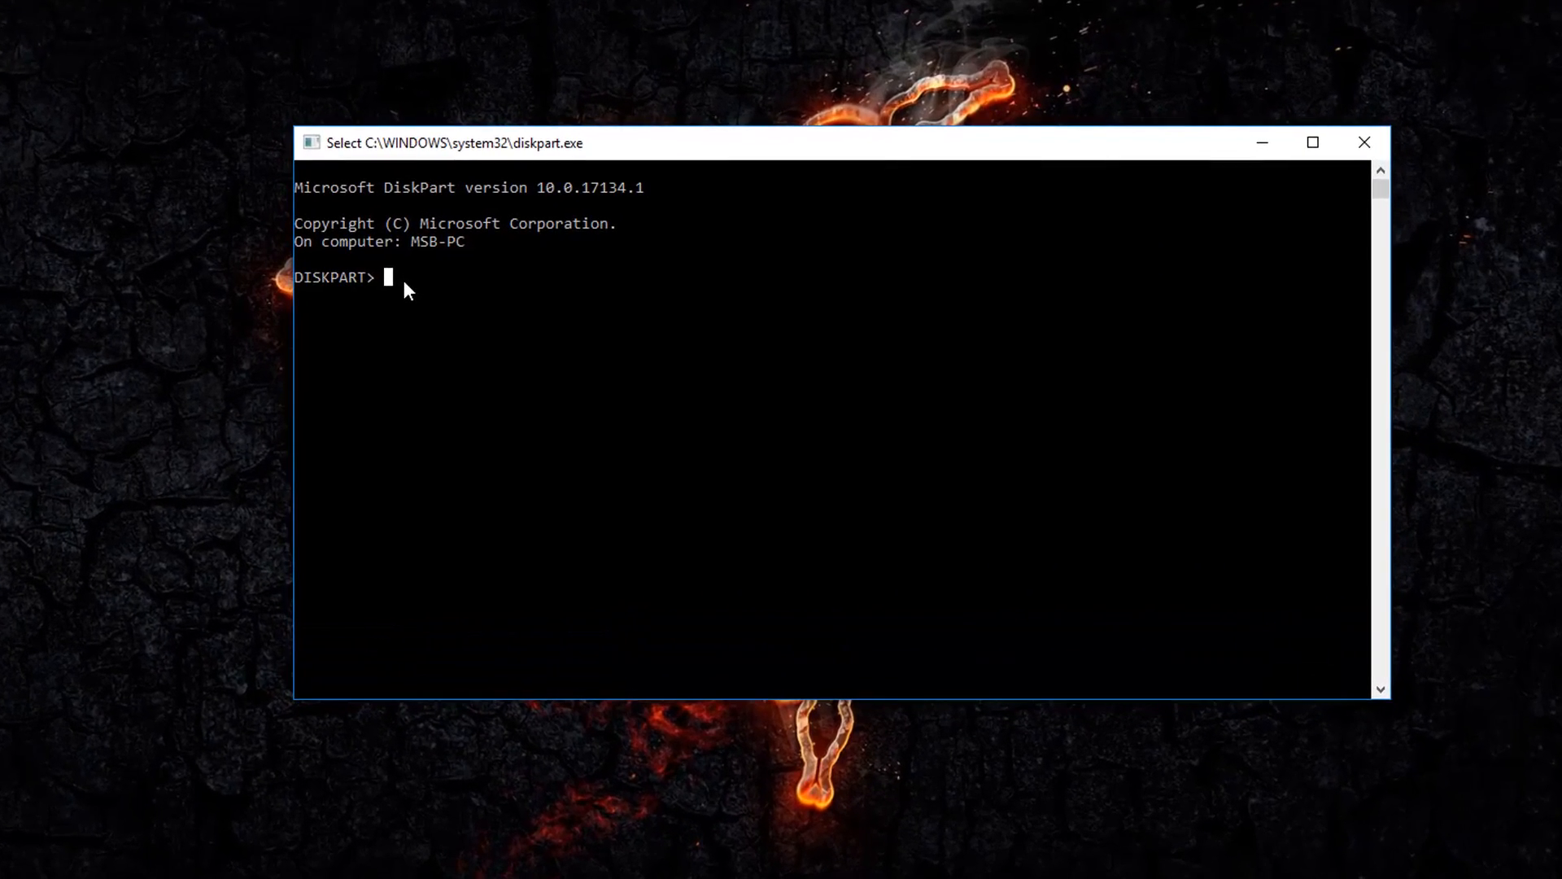
- List all disks with 'list disk', showing Disk 2 as the 28 GB drive
text(list disk)
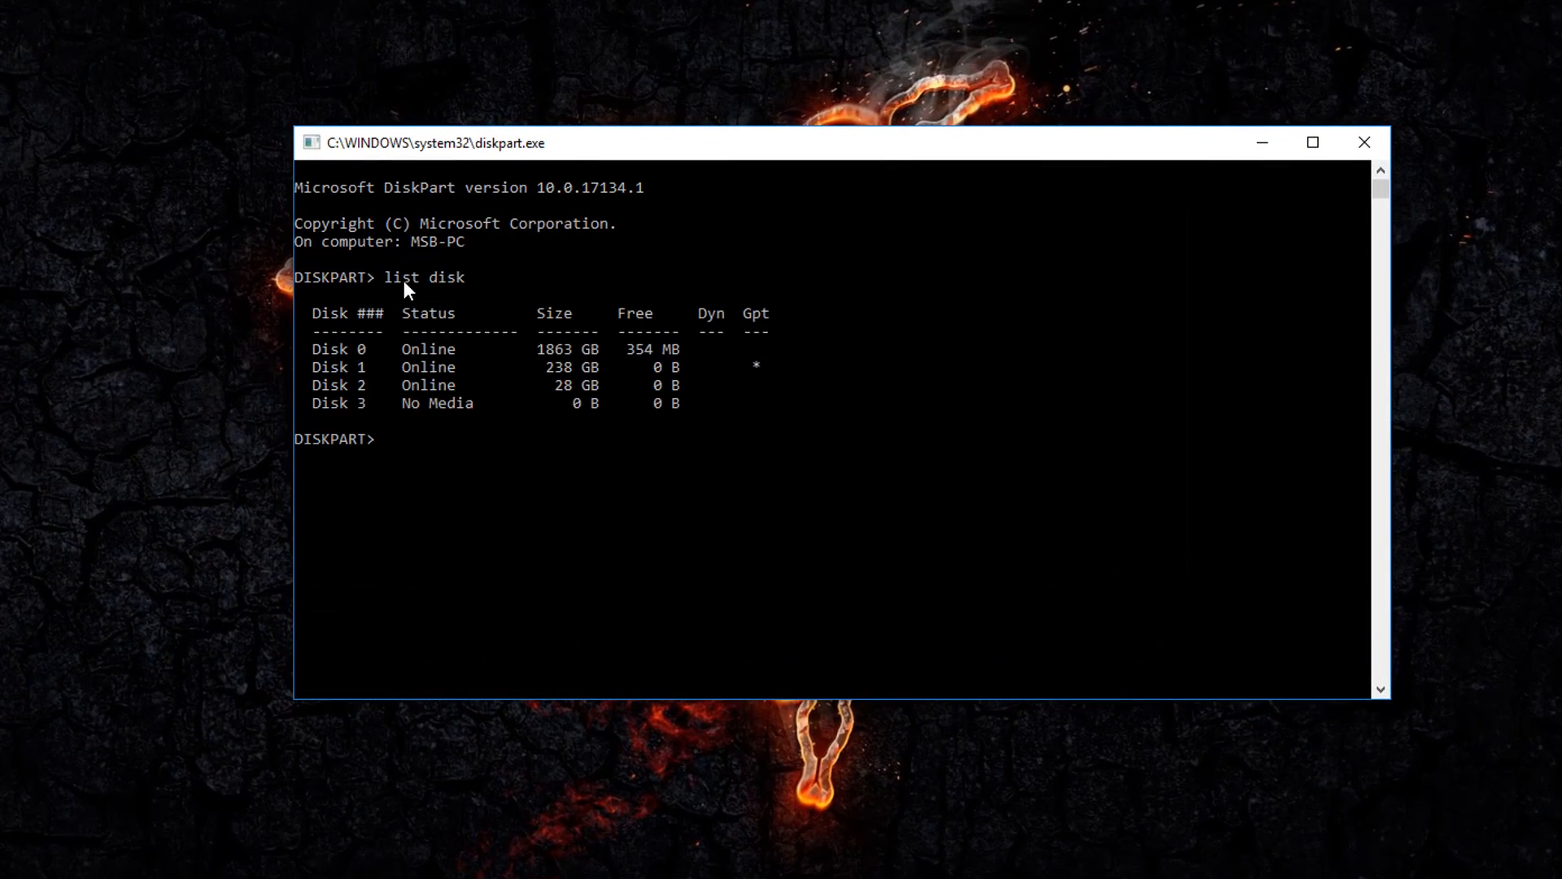
mouse_move(475, 339)
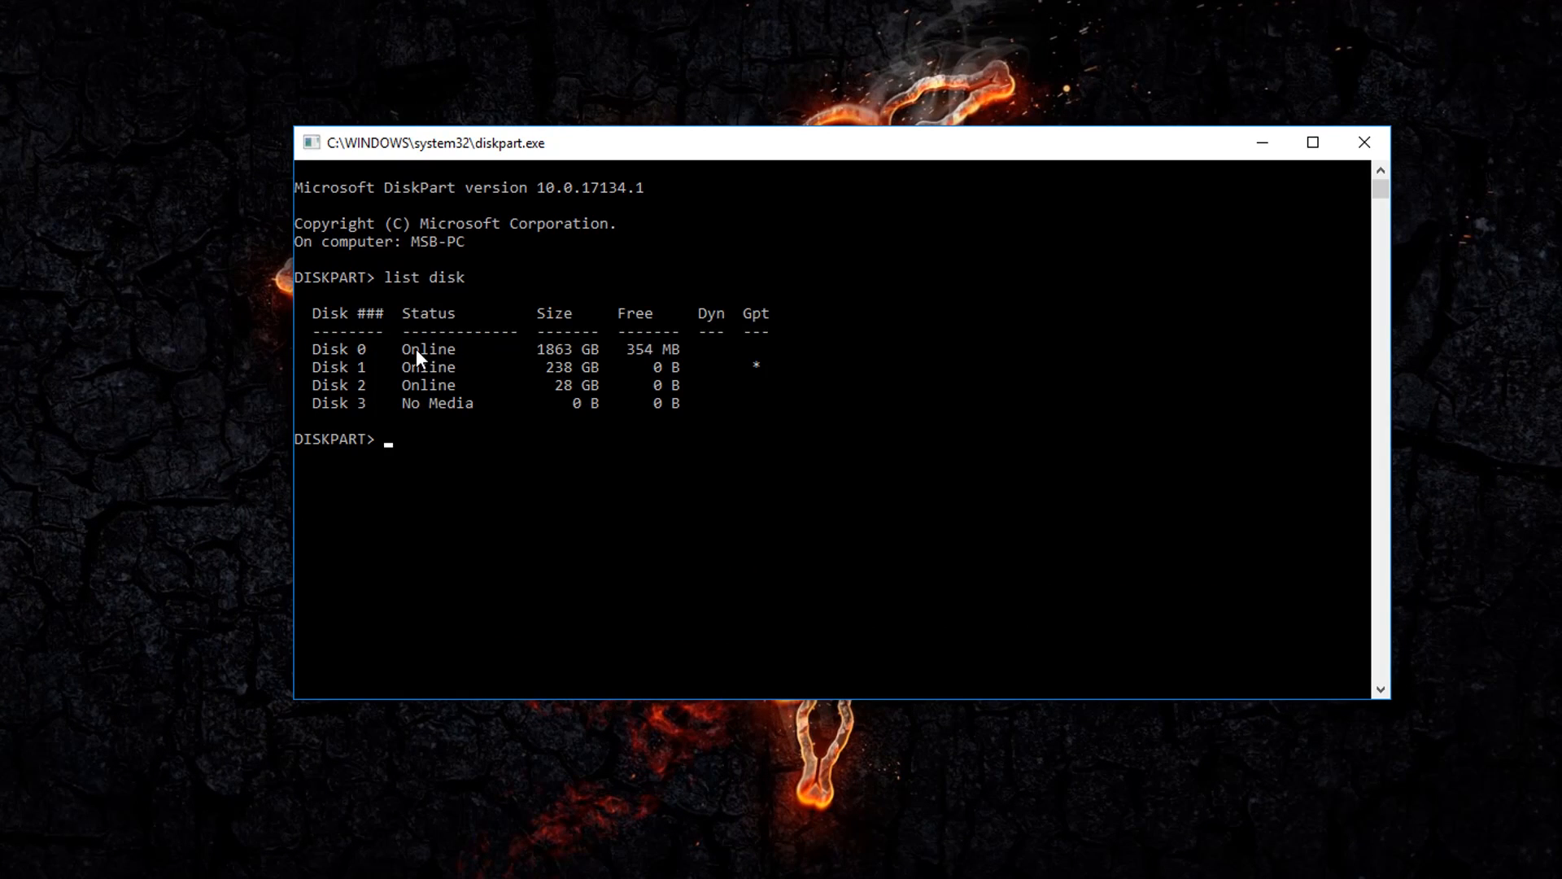
mouse_move(428, 376)
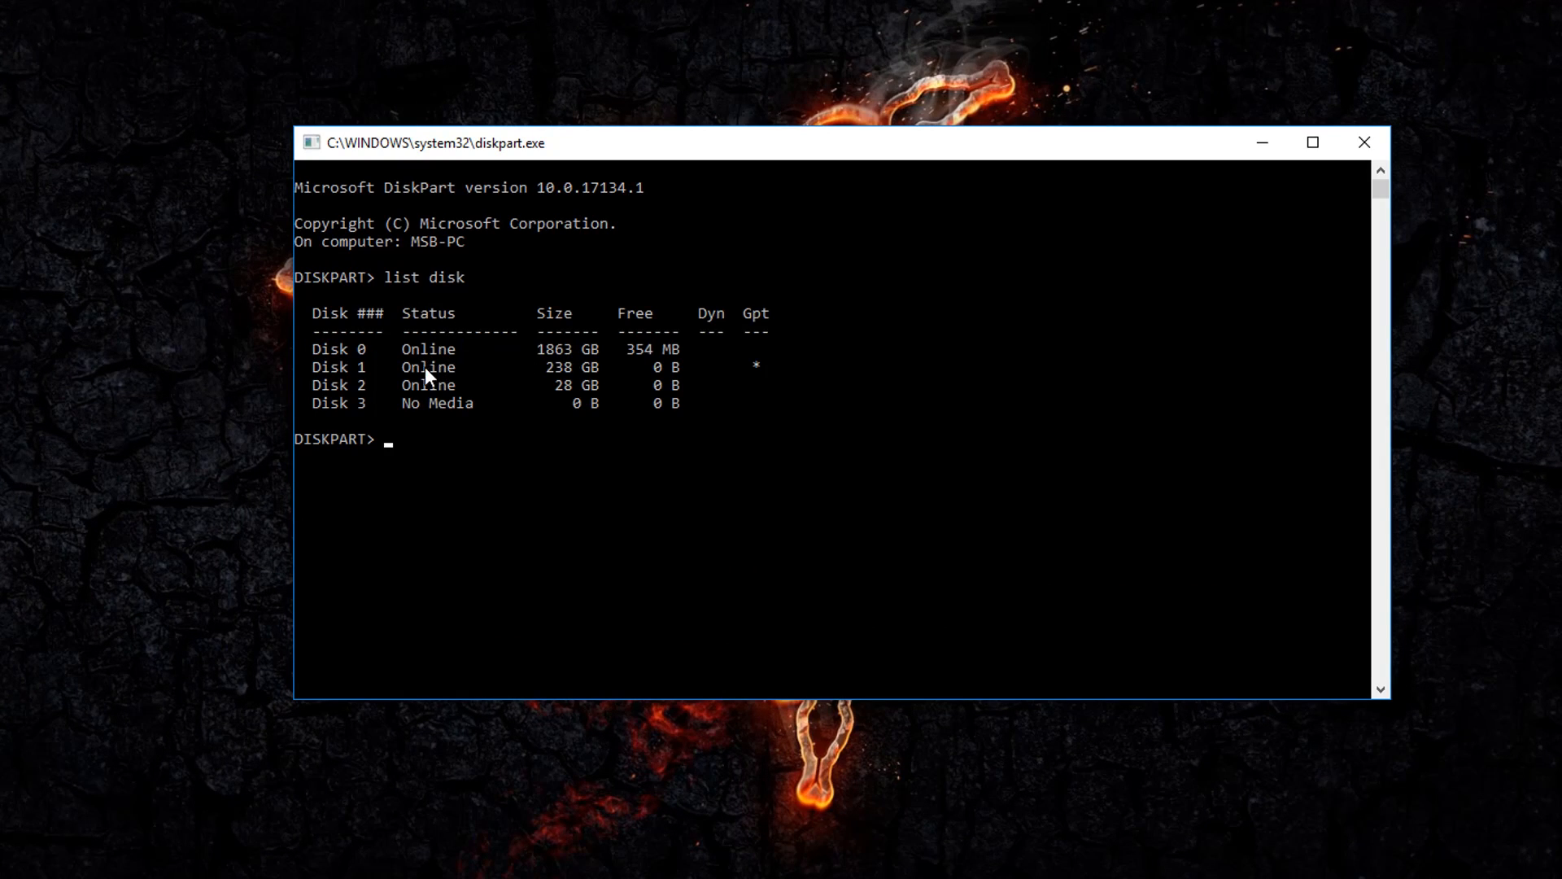
mouse_move(563, 375)
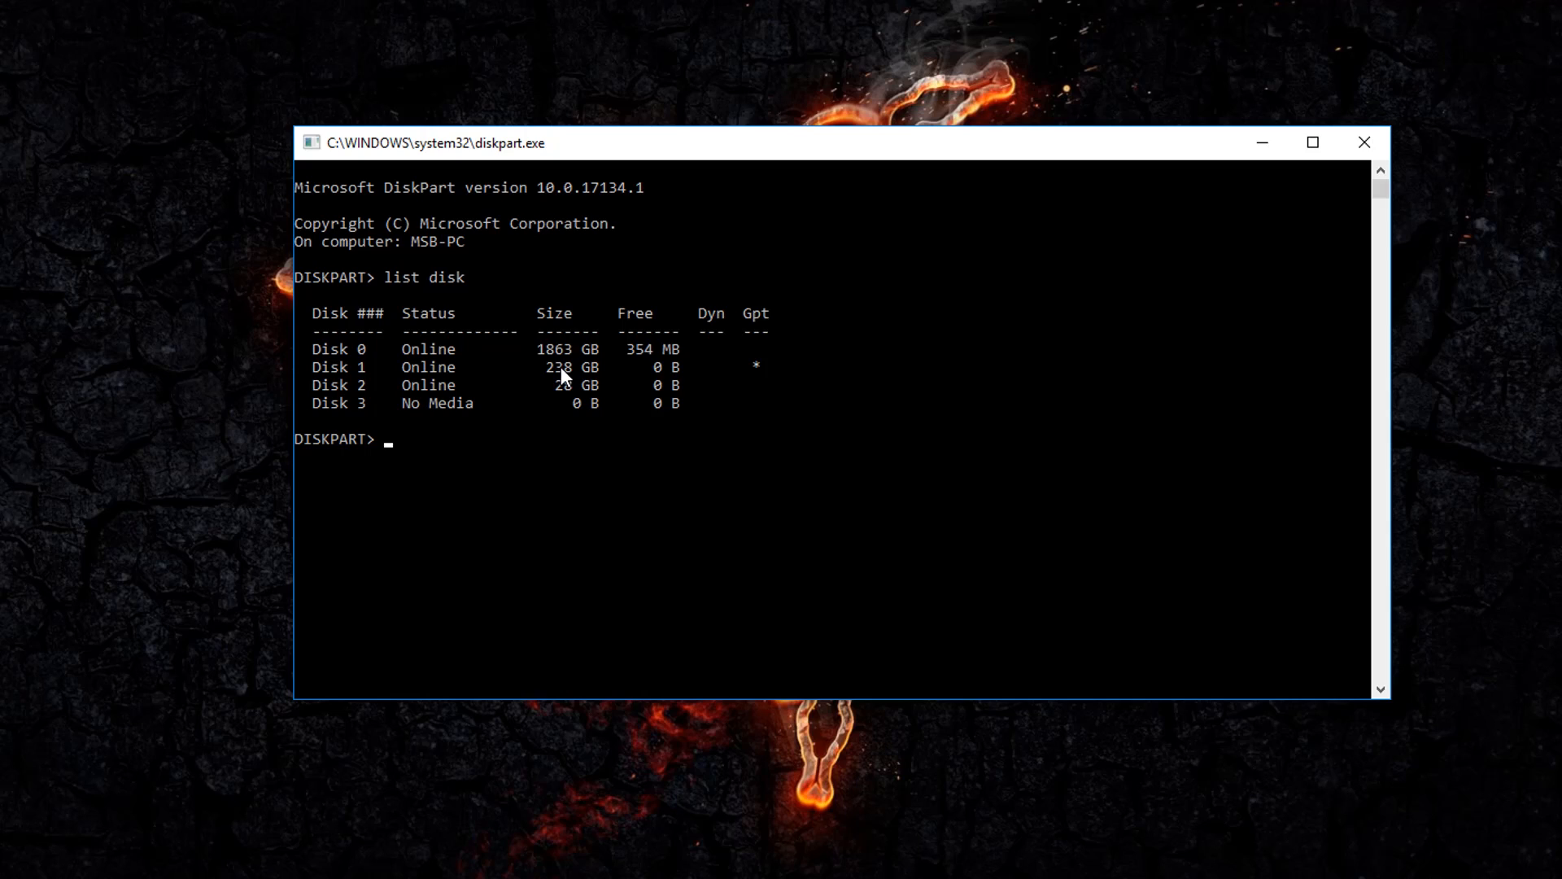
mouse_move(578, 397)
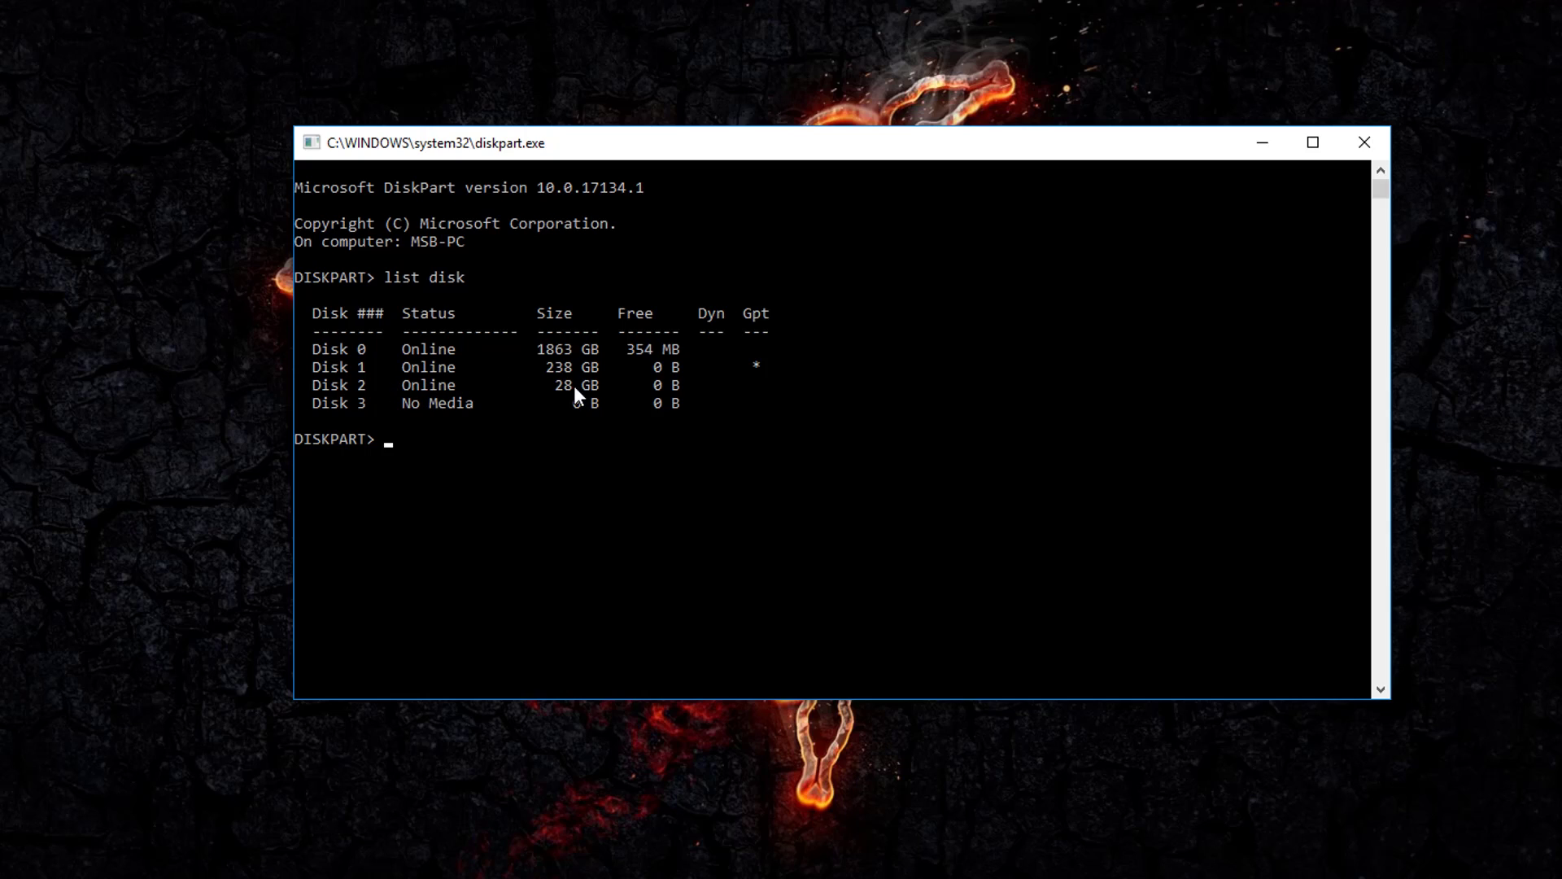
mouse_move(547, 400)
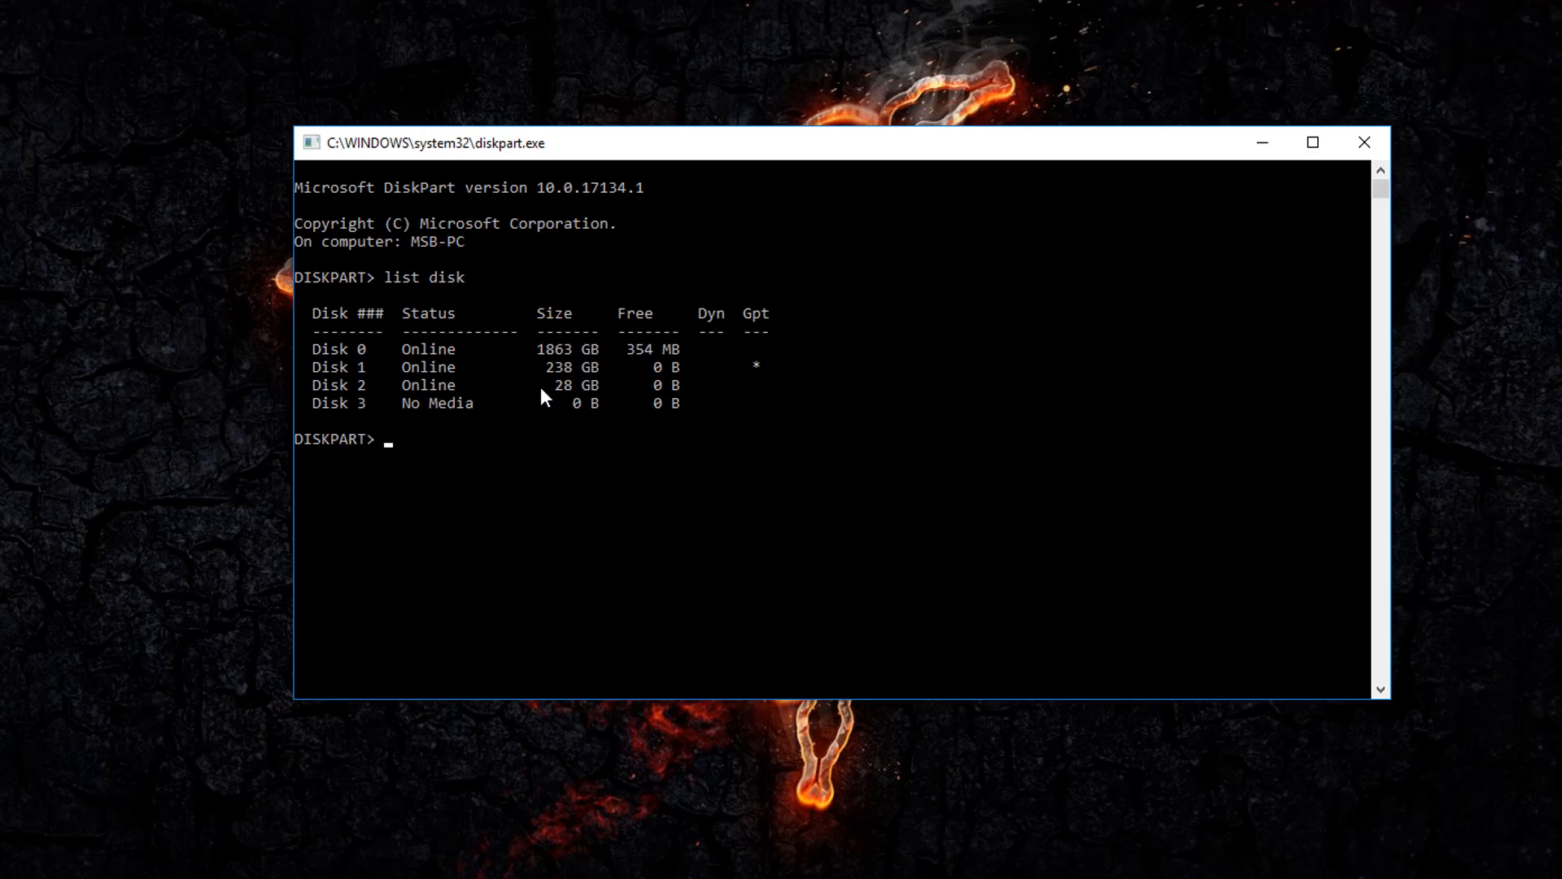
mouse_move(620, 405)
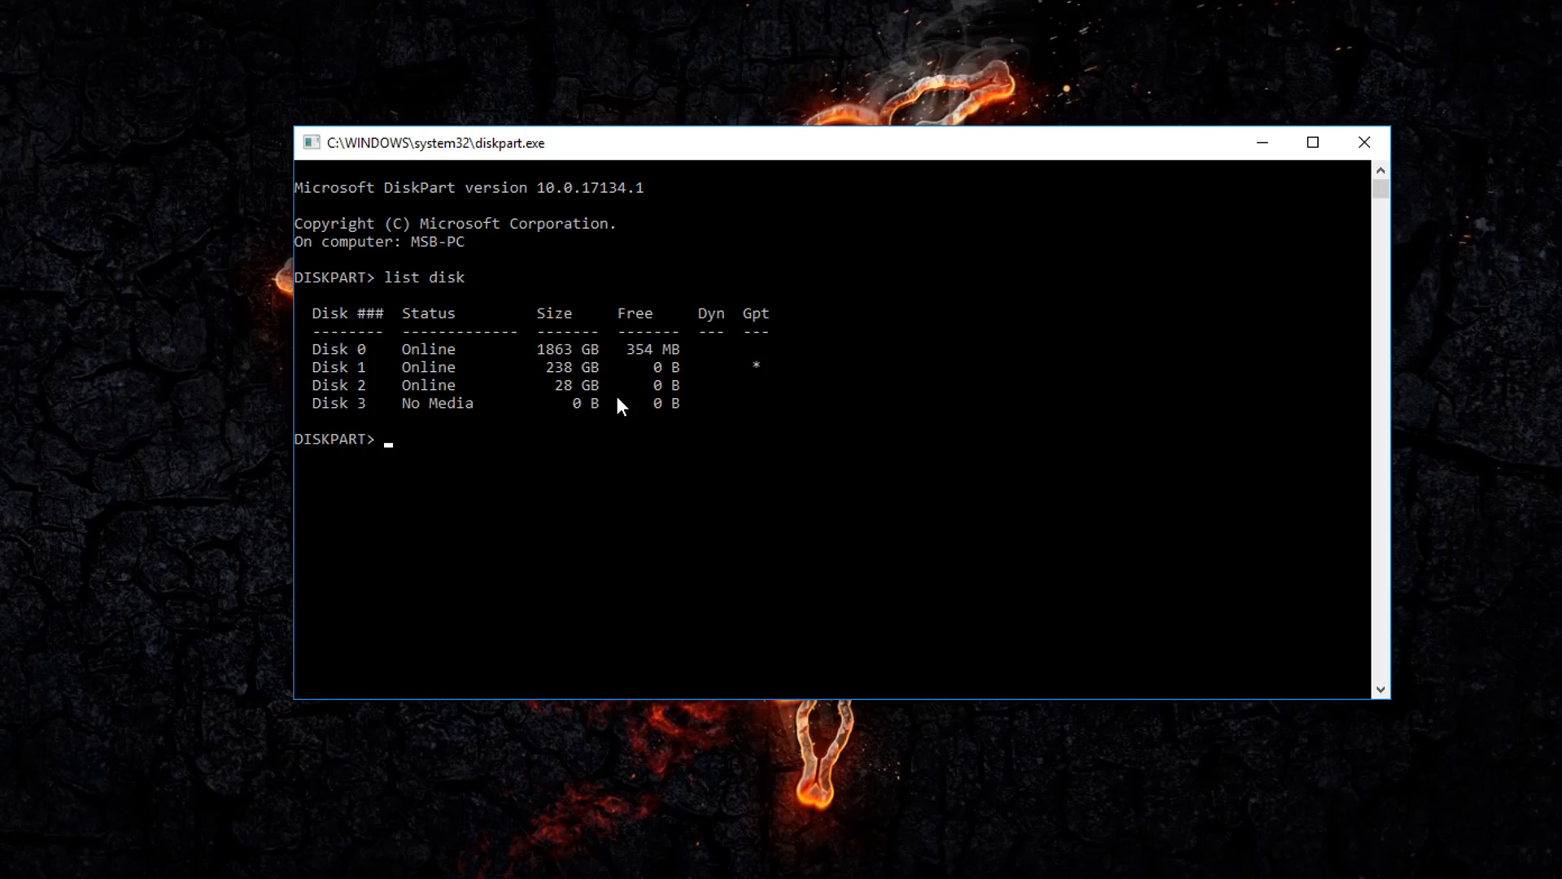
mouse_move(472, 421)
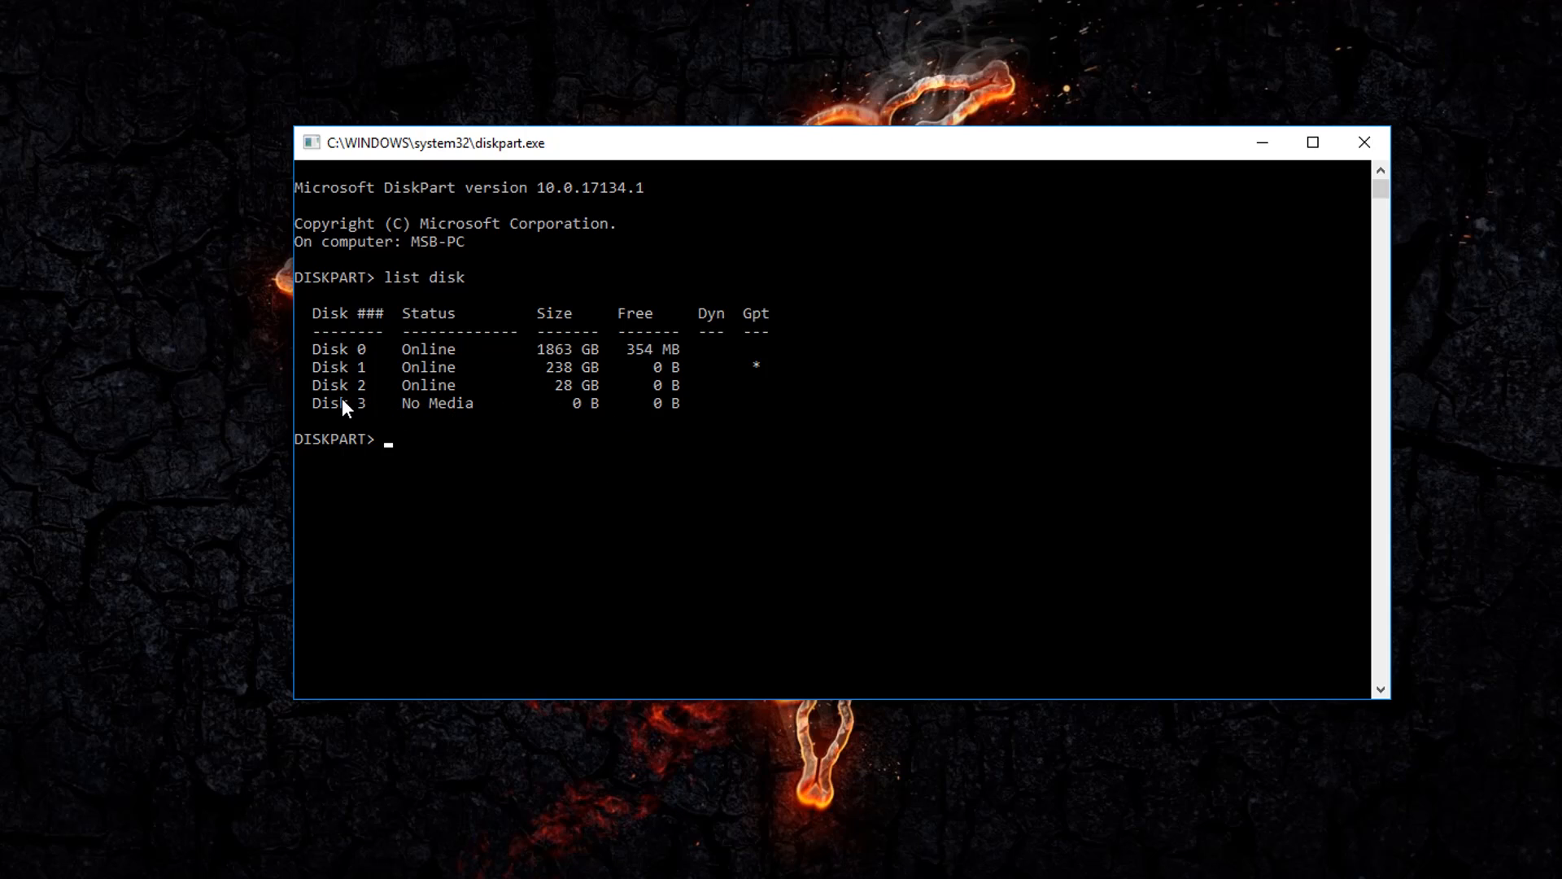
mouse_move(471, 465)
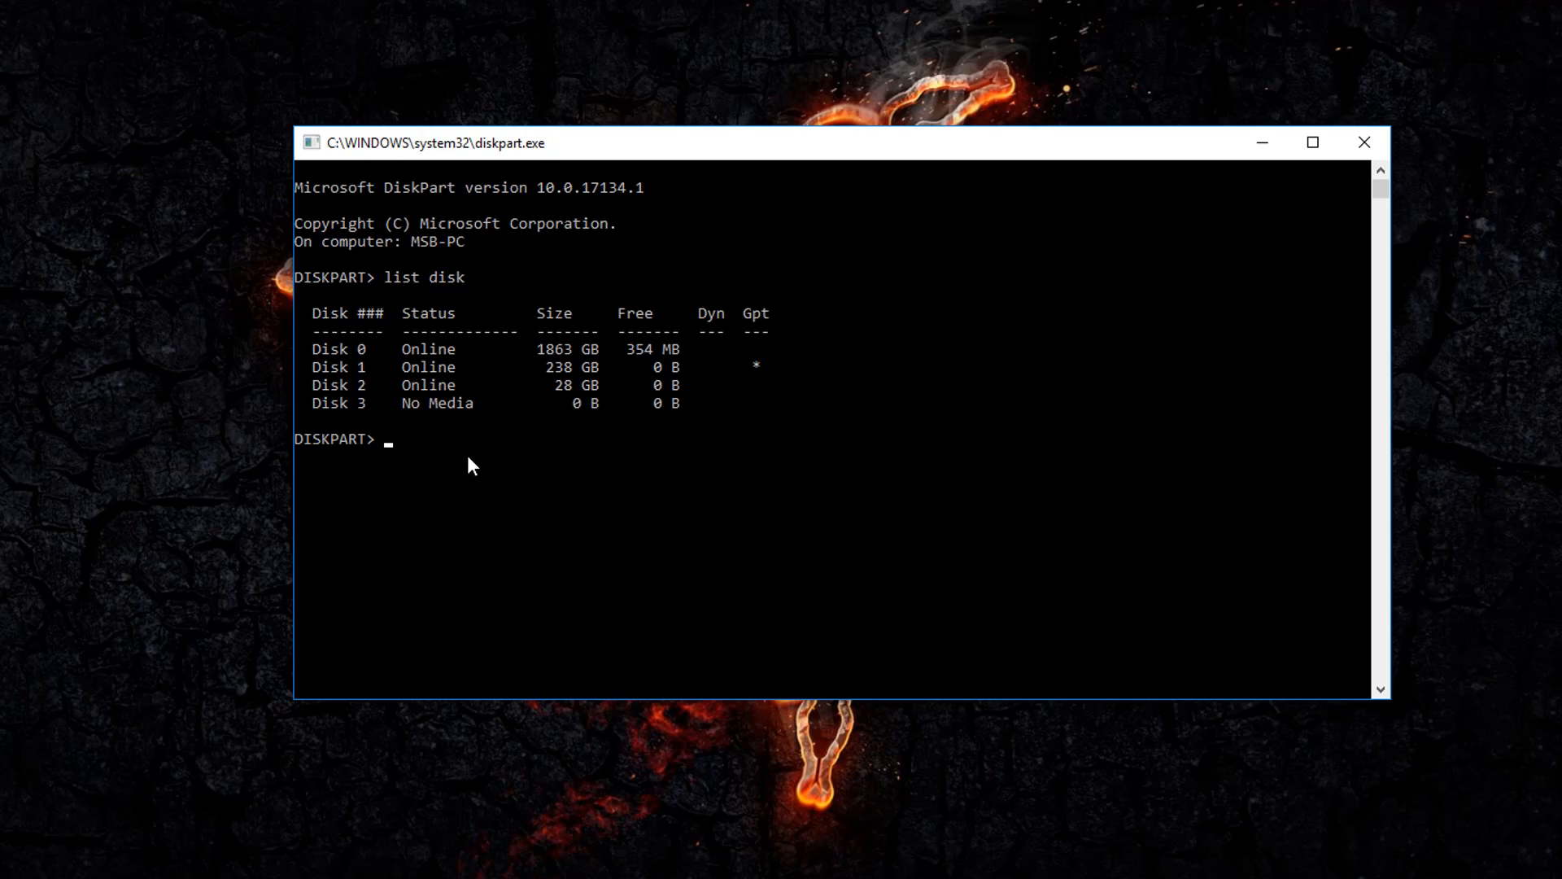
mouse_move(391, 377)
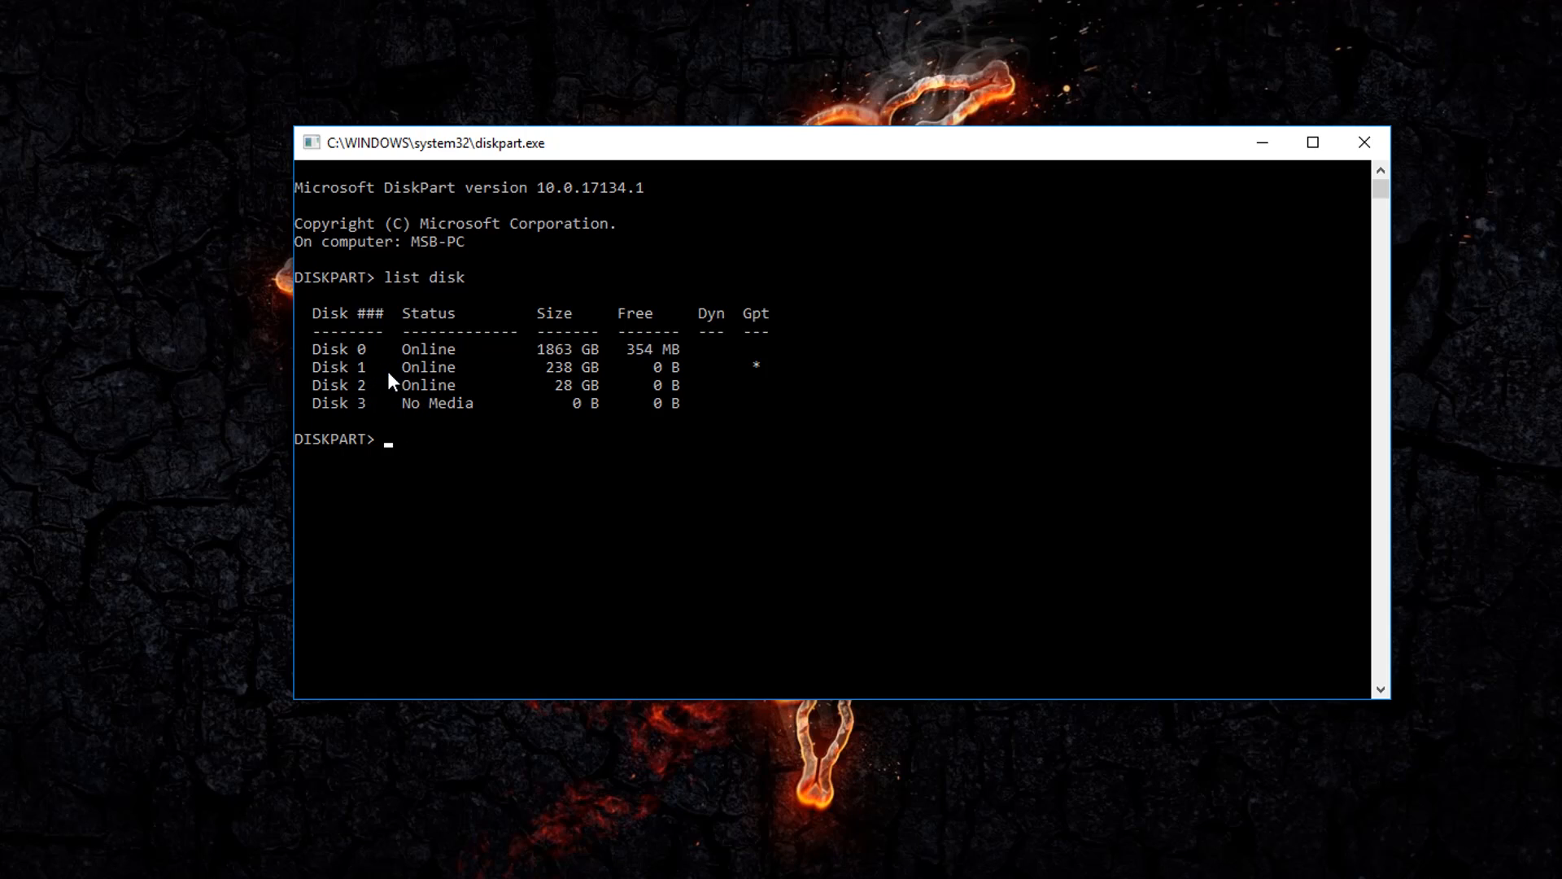
mouse_move(348, 417)
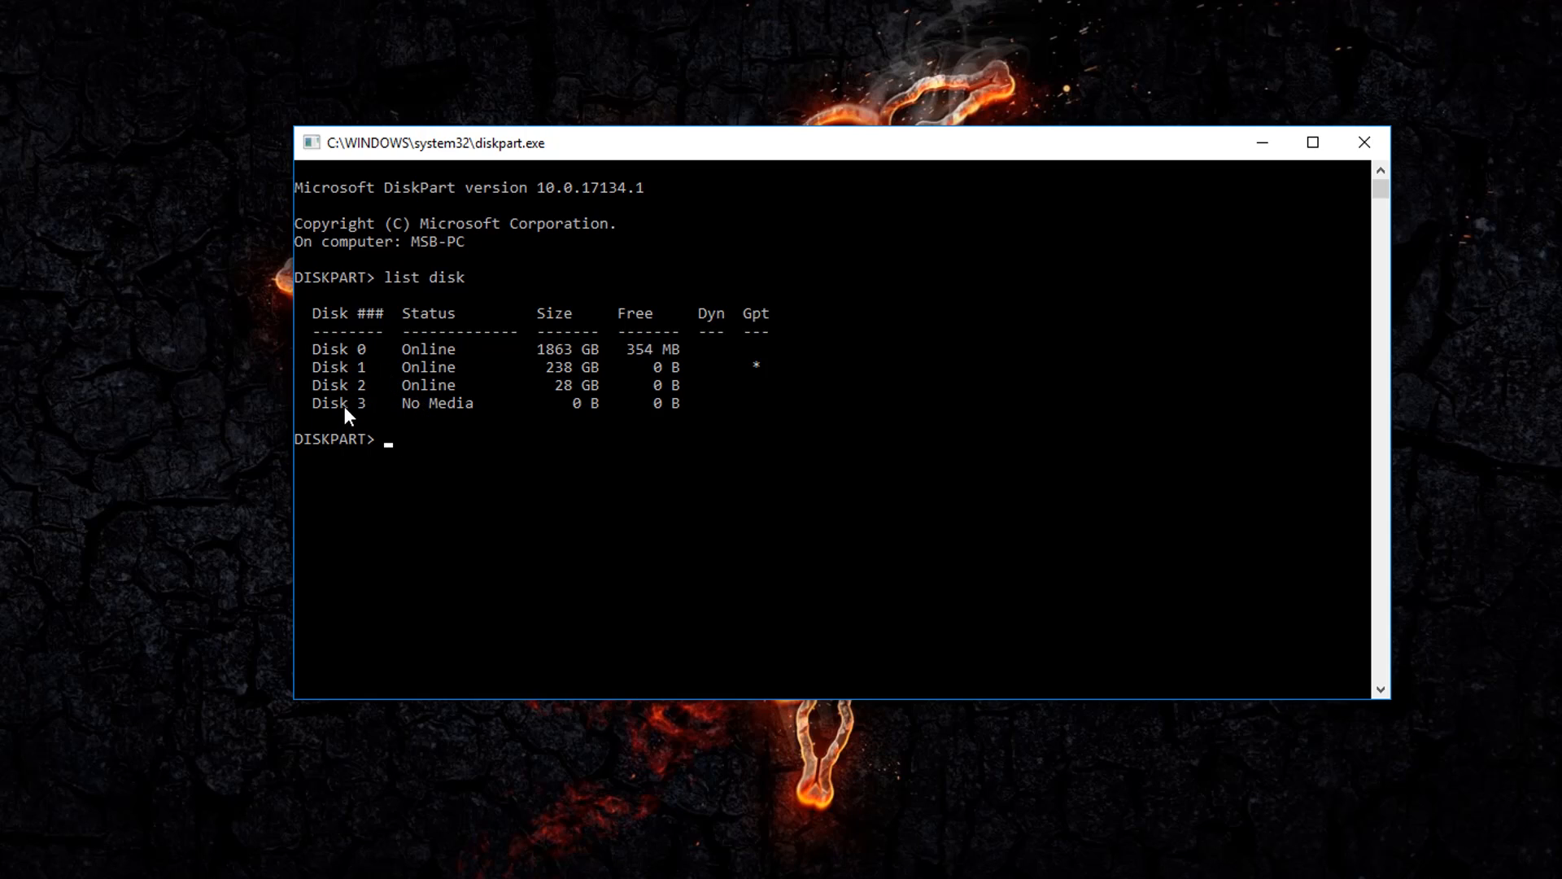
mouse_move(425, 421)
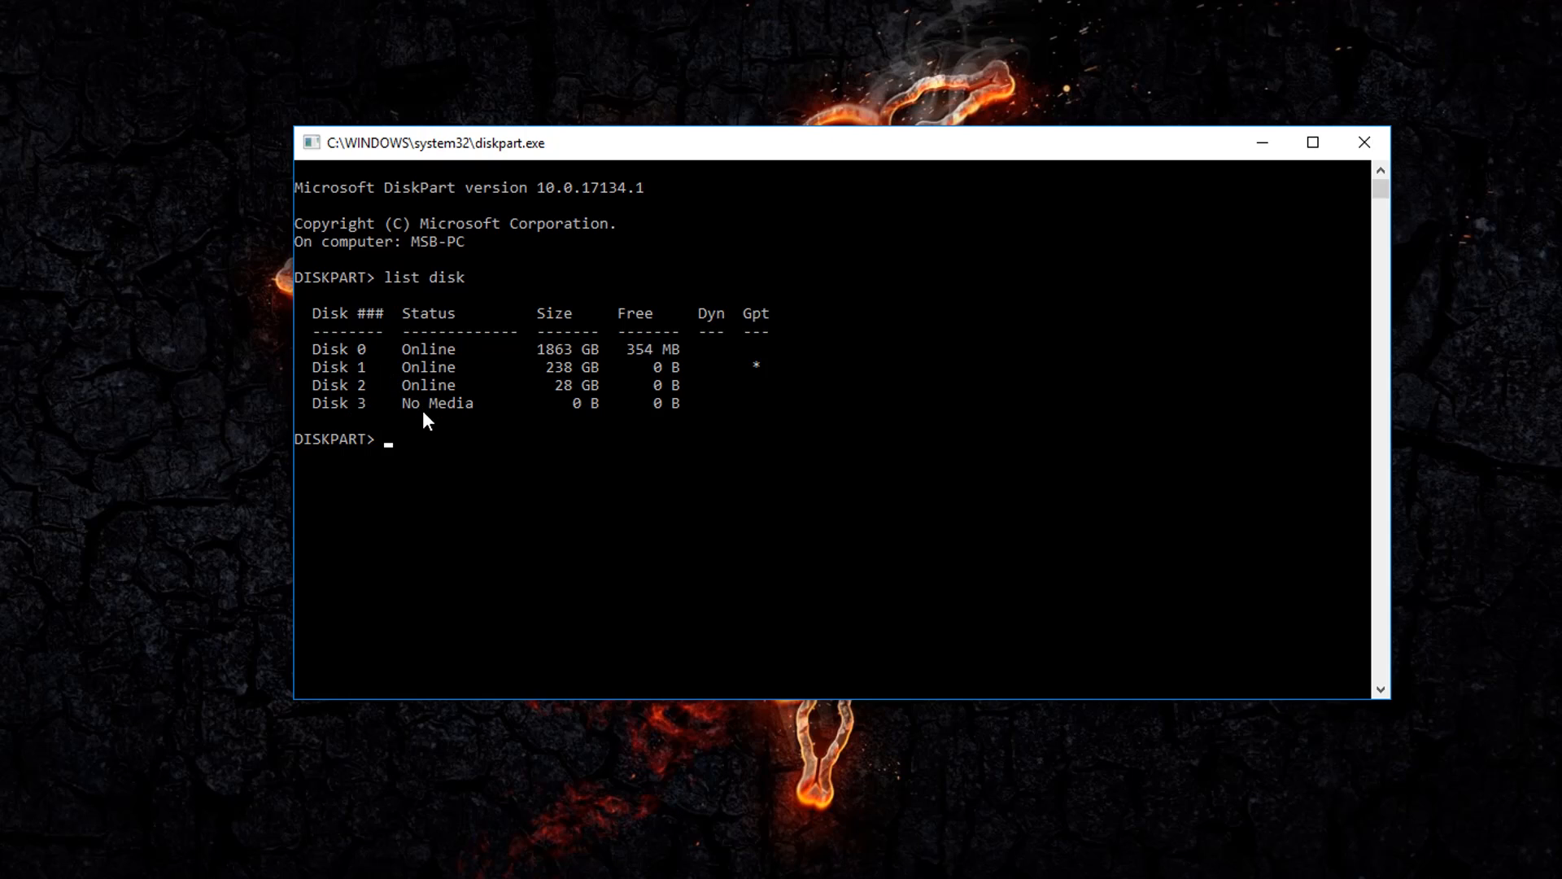
mouse_move(415, 429)
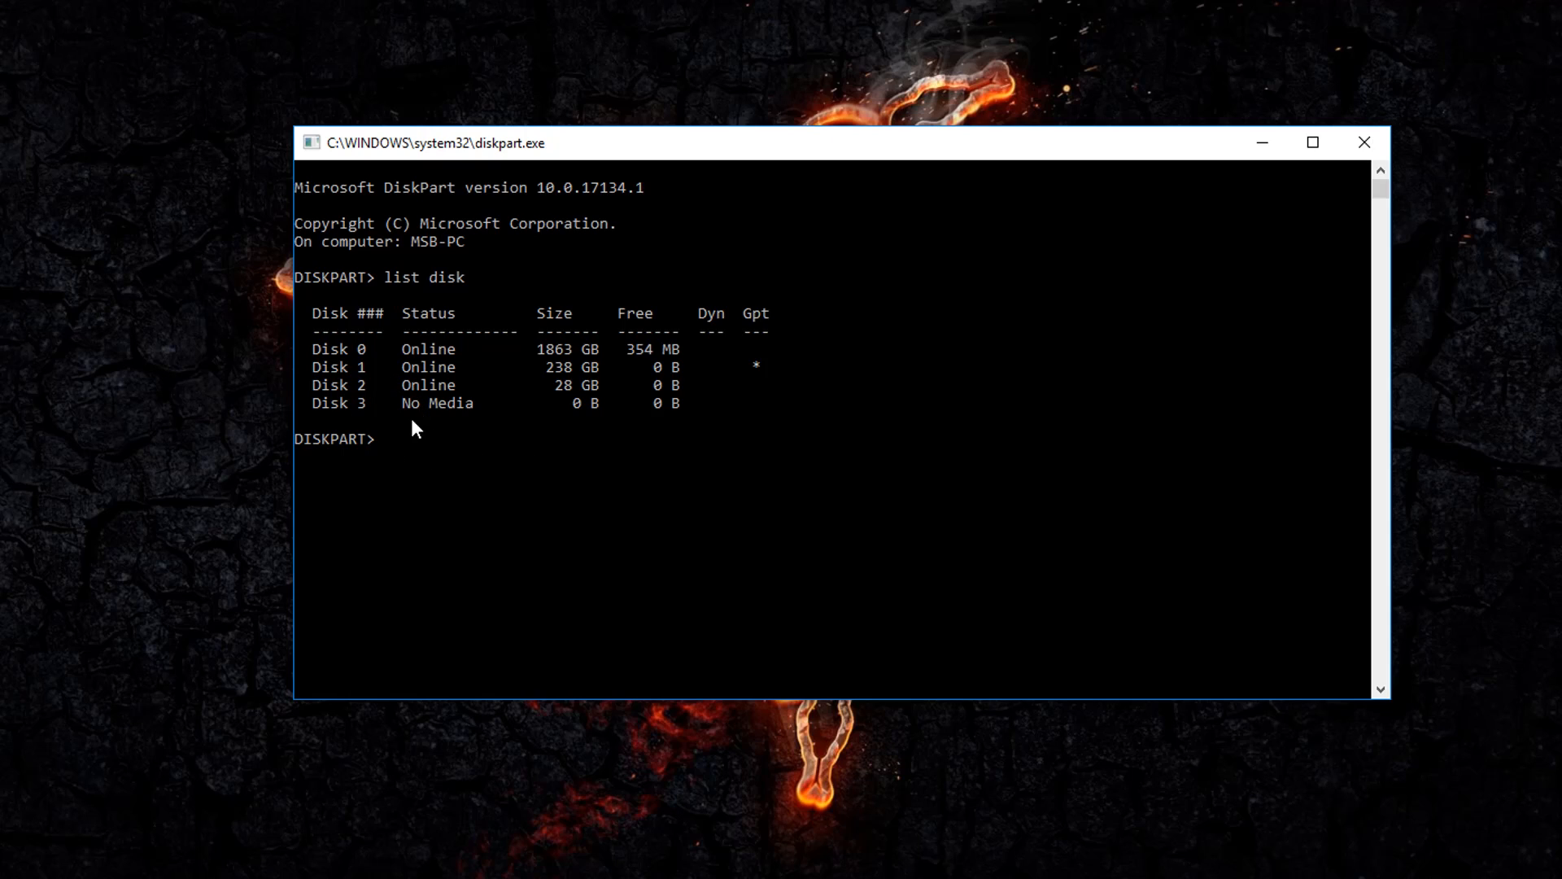
mouse_move(332, 404)
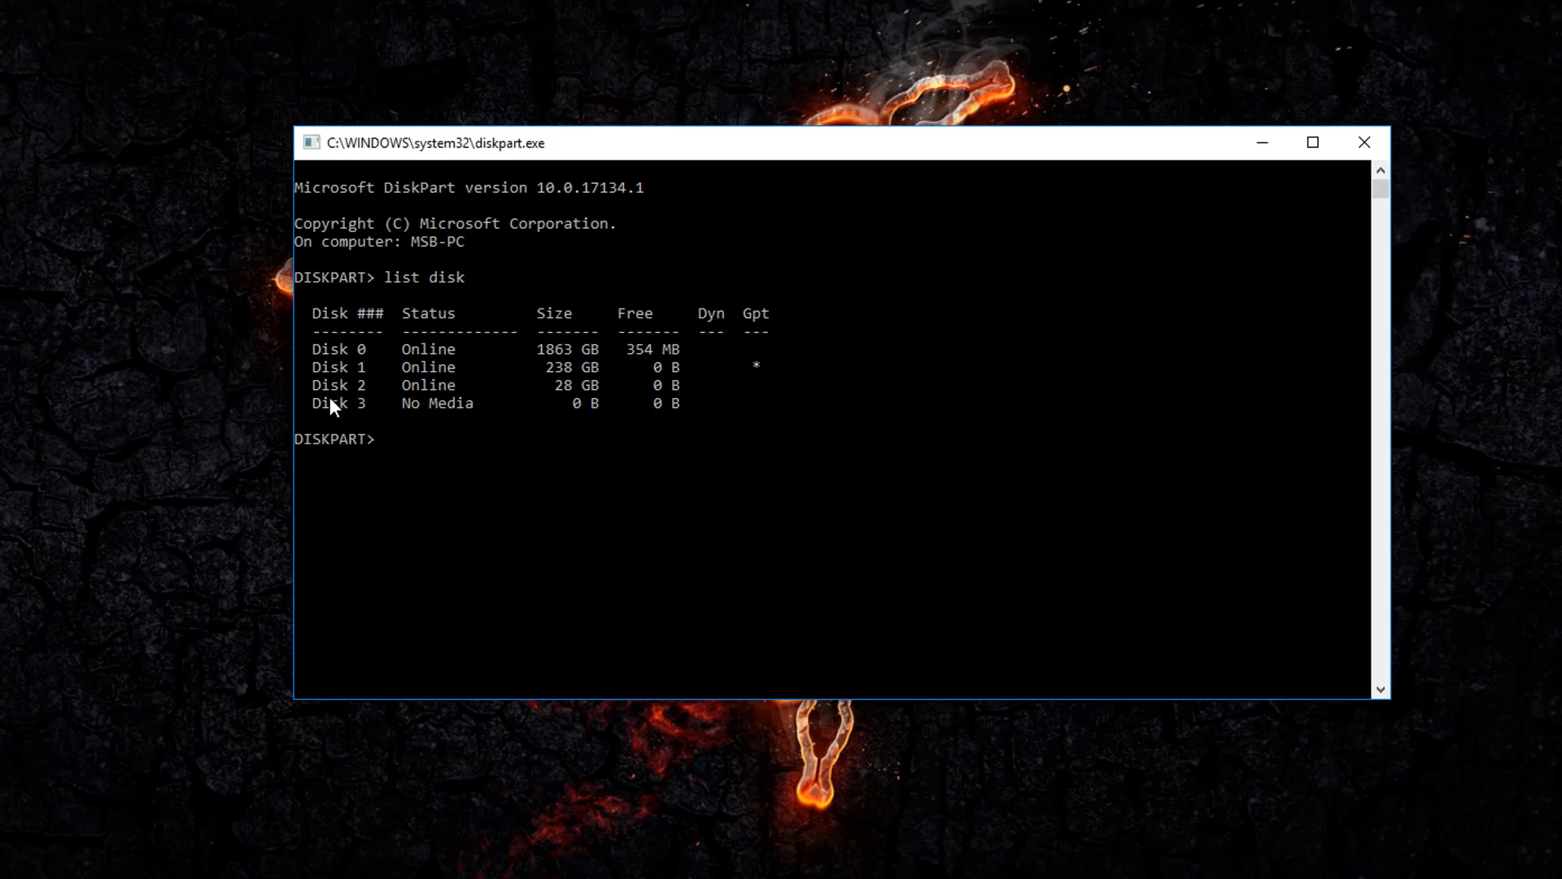
mouse_move(409, 437)
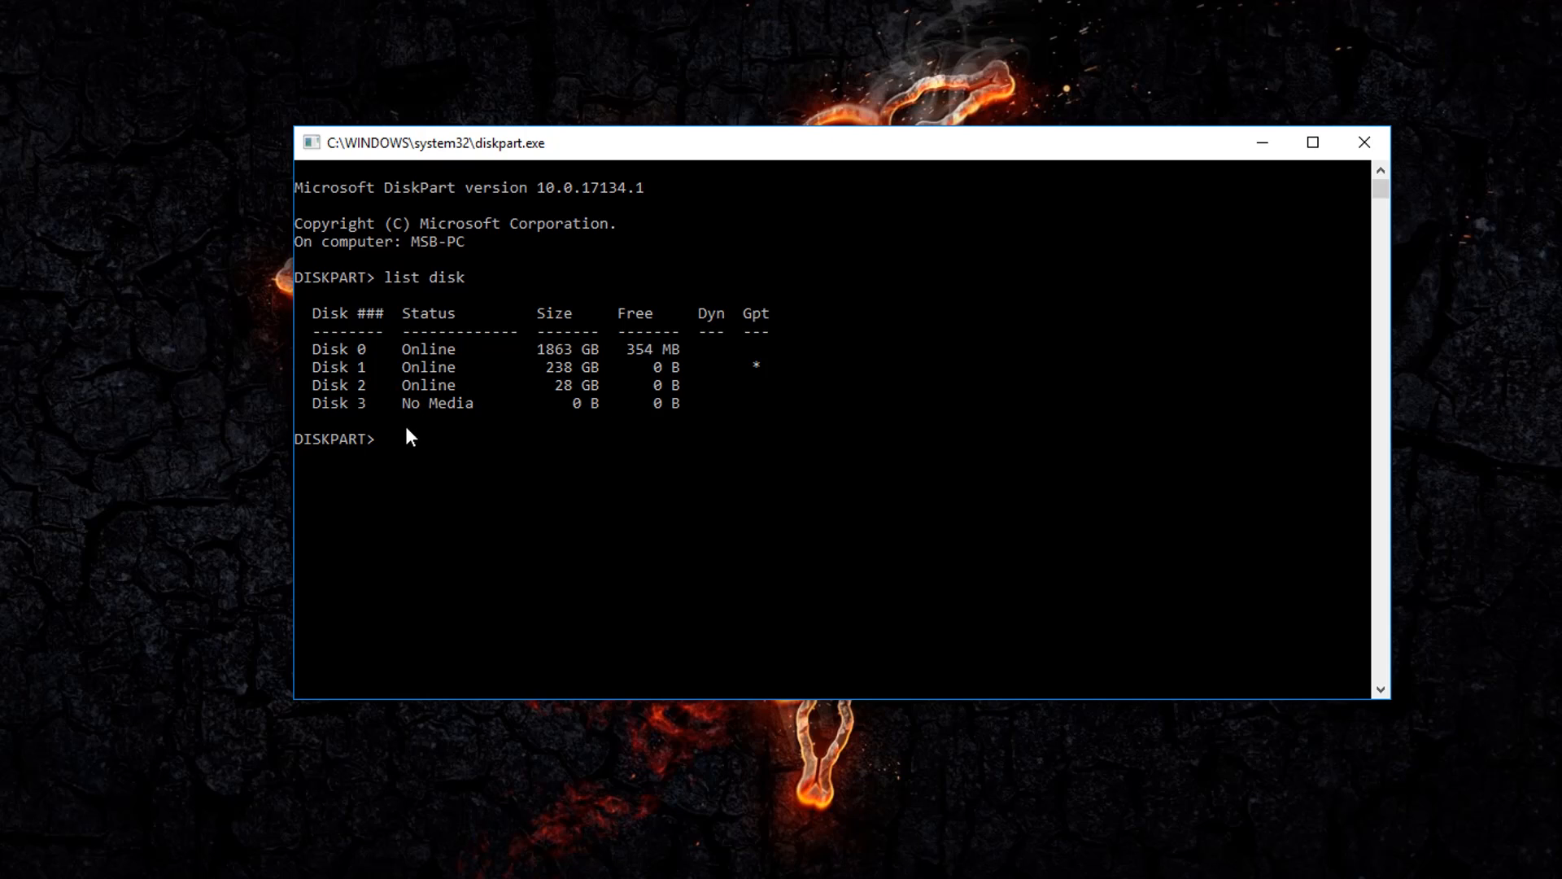
mouse_move(384, 456)
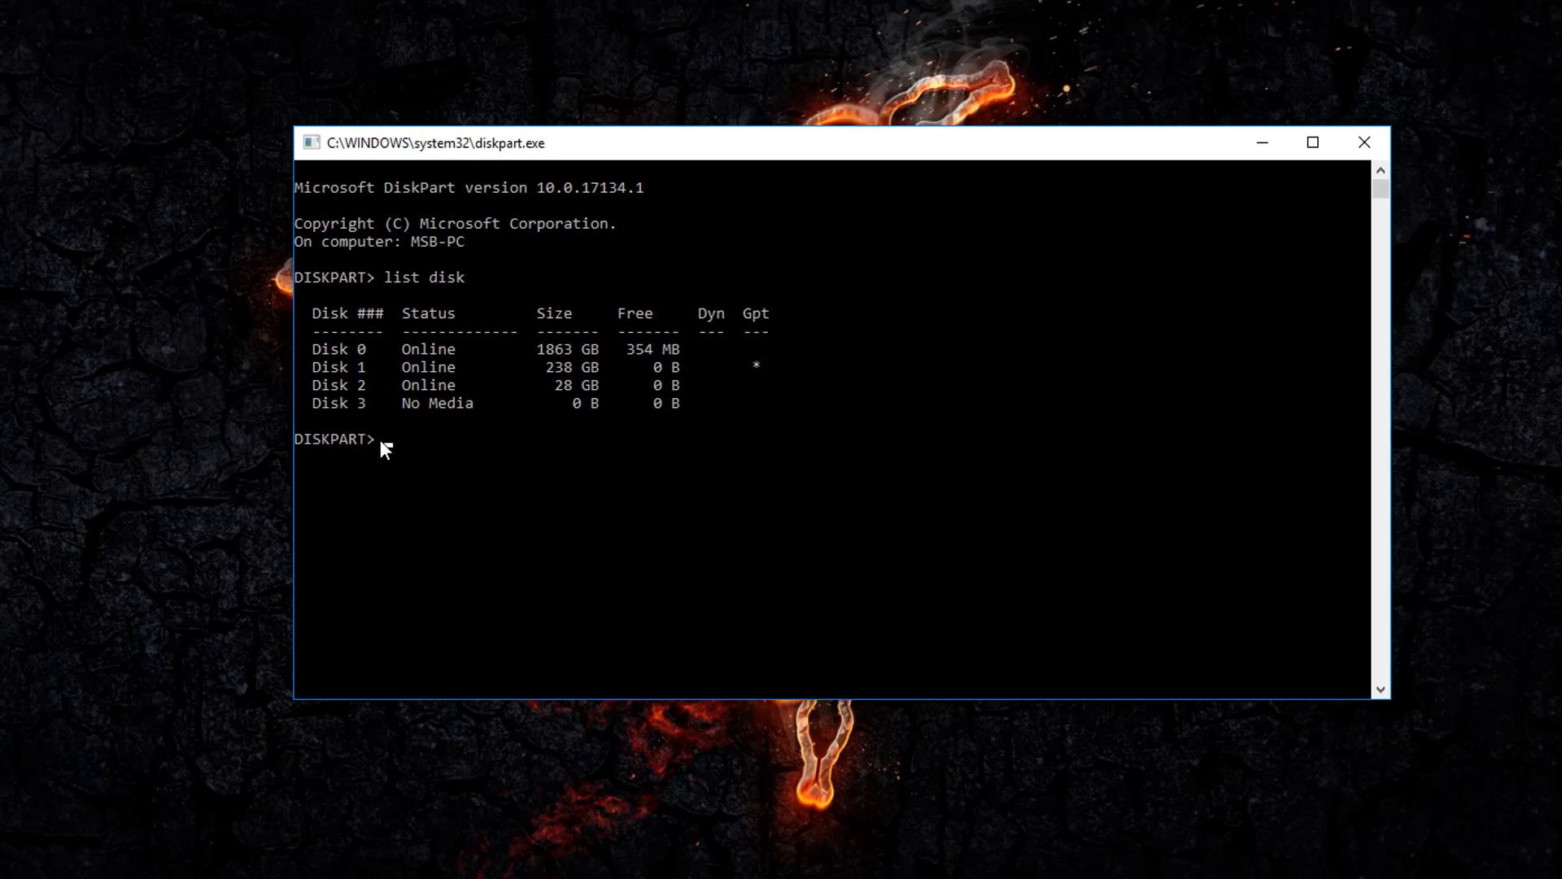
- Select disk 2 and run 'clean' to wipe all its partitions and data
text(select disk 2)
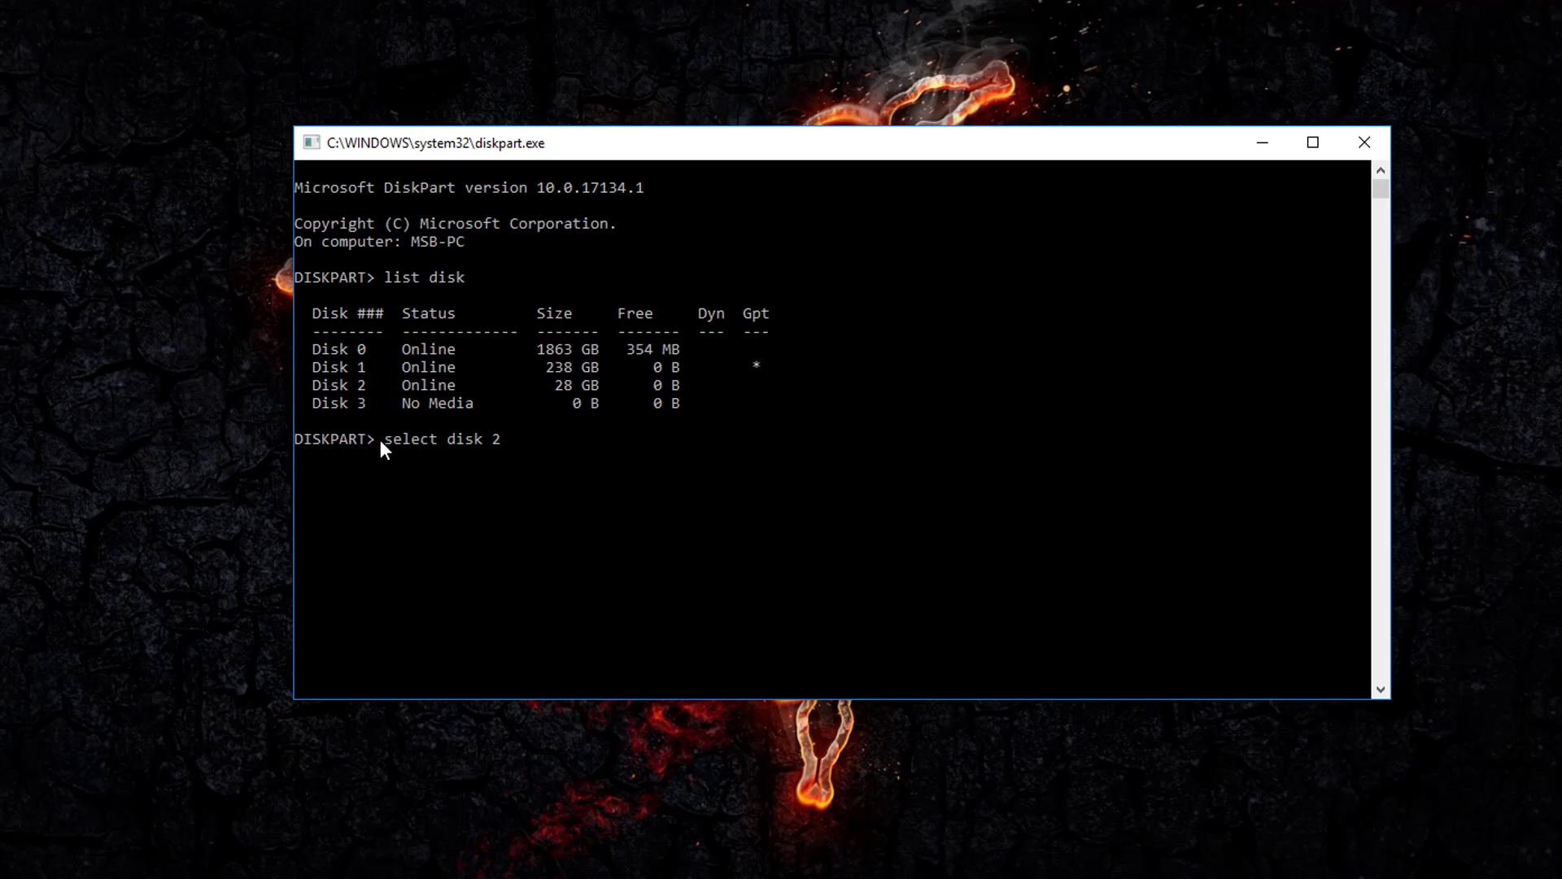
key(Enter)
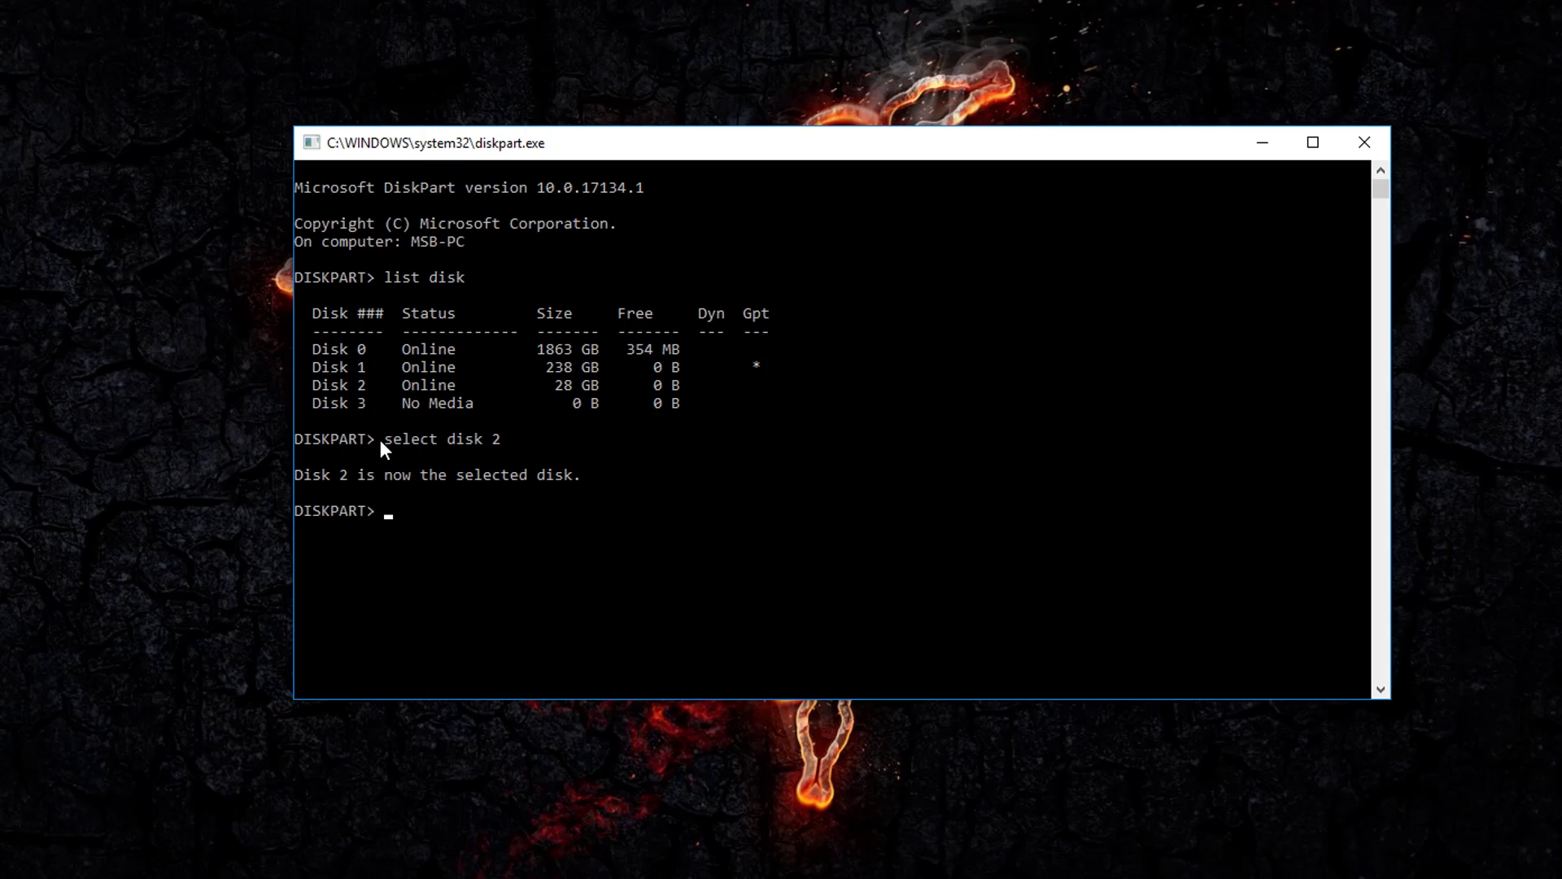
mouse_move(547, 508)
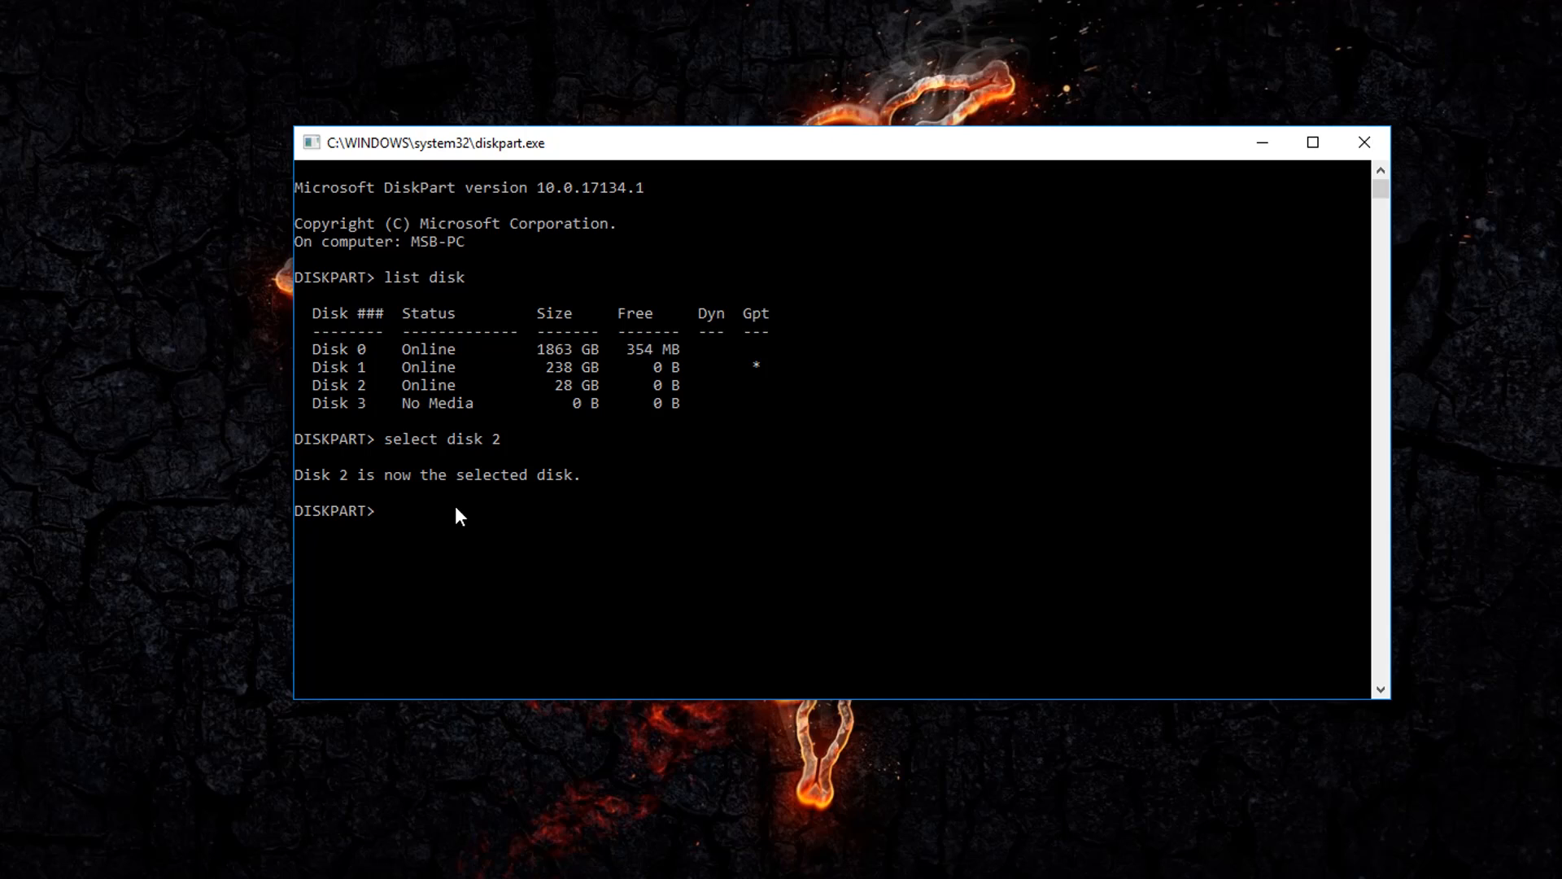
text(c)
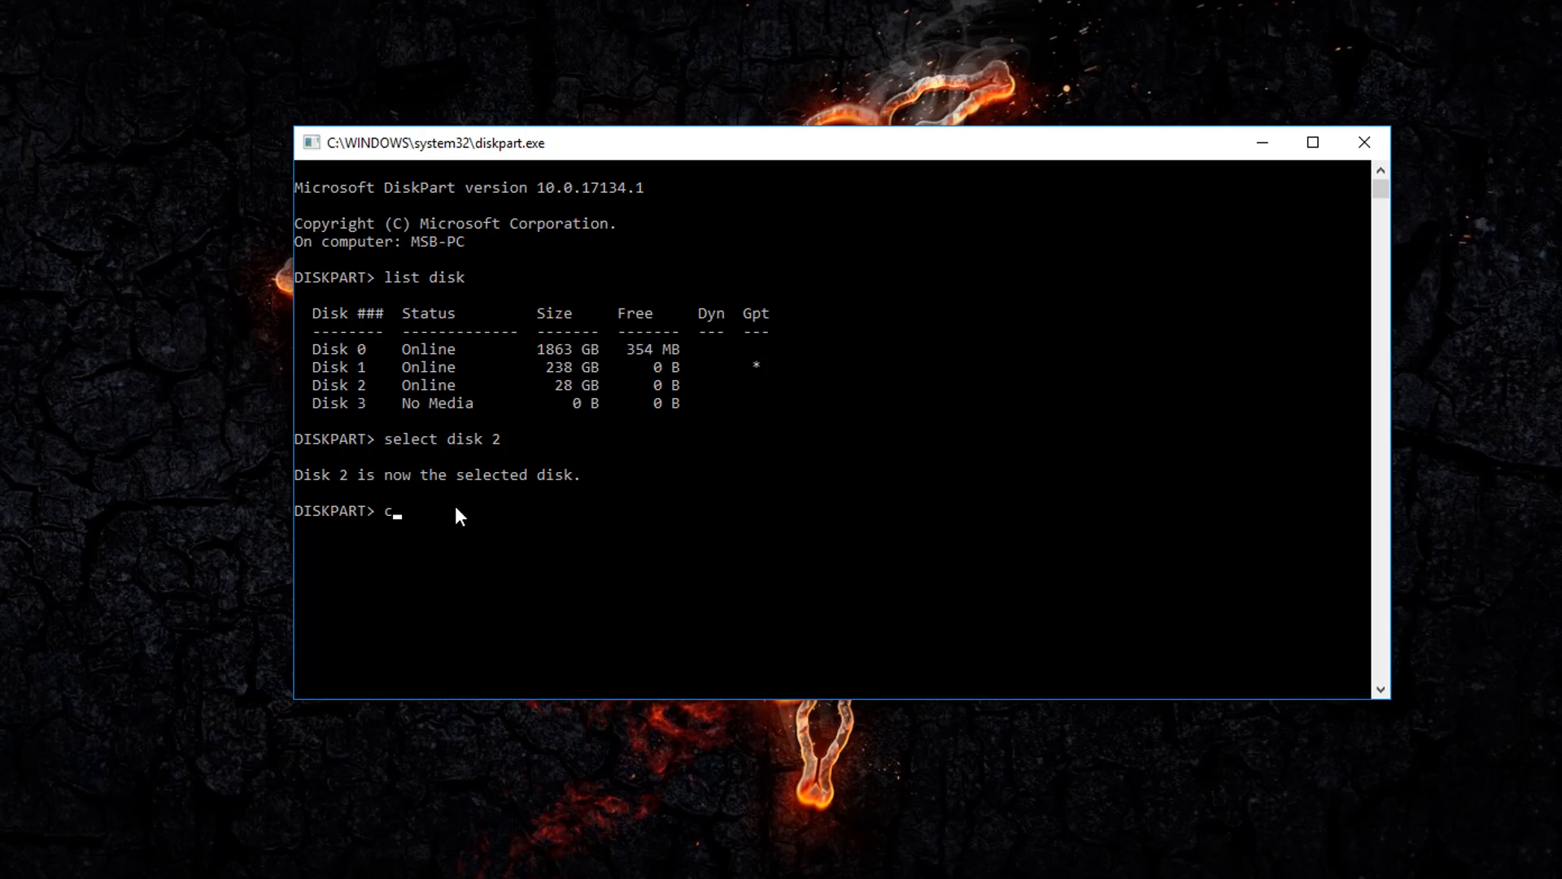
text(lean)
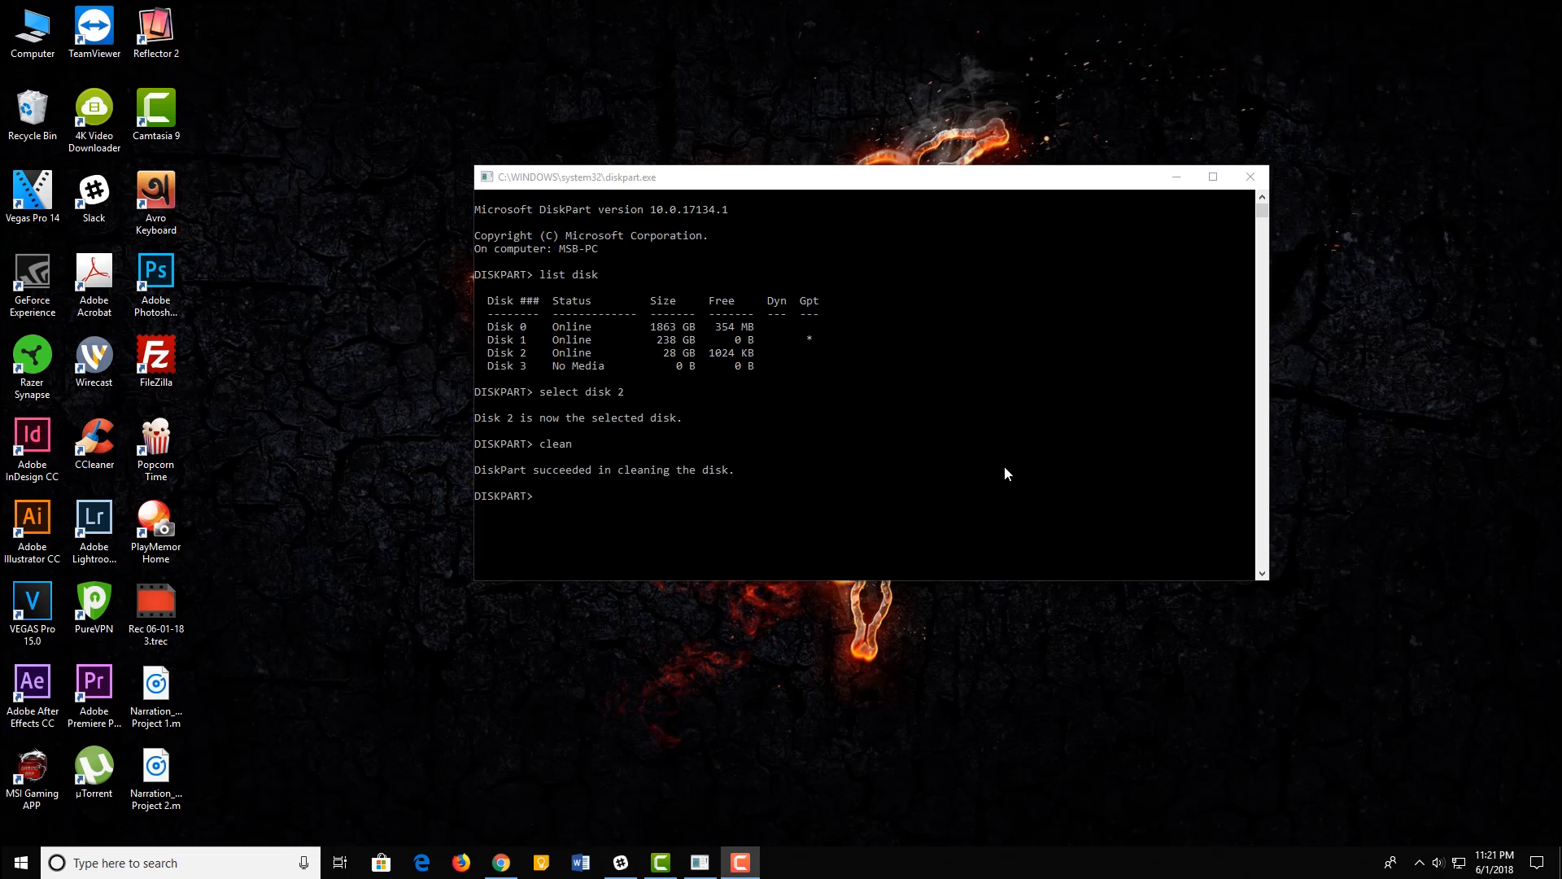
- Glance at the This PC drive list, then close File Explorer
click(1250, 176)
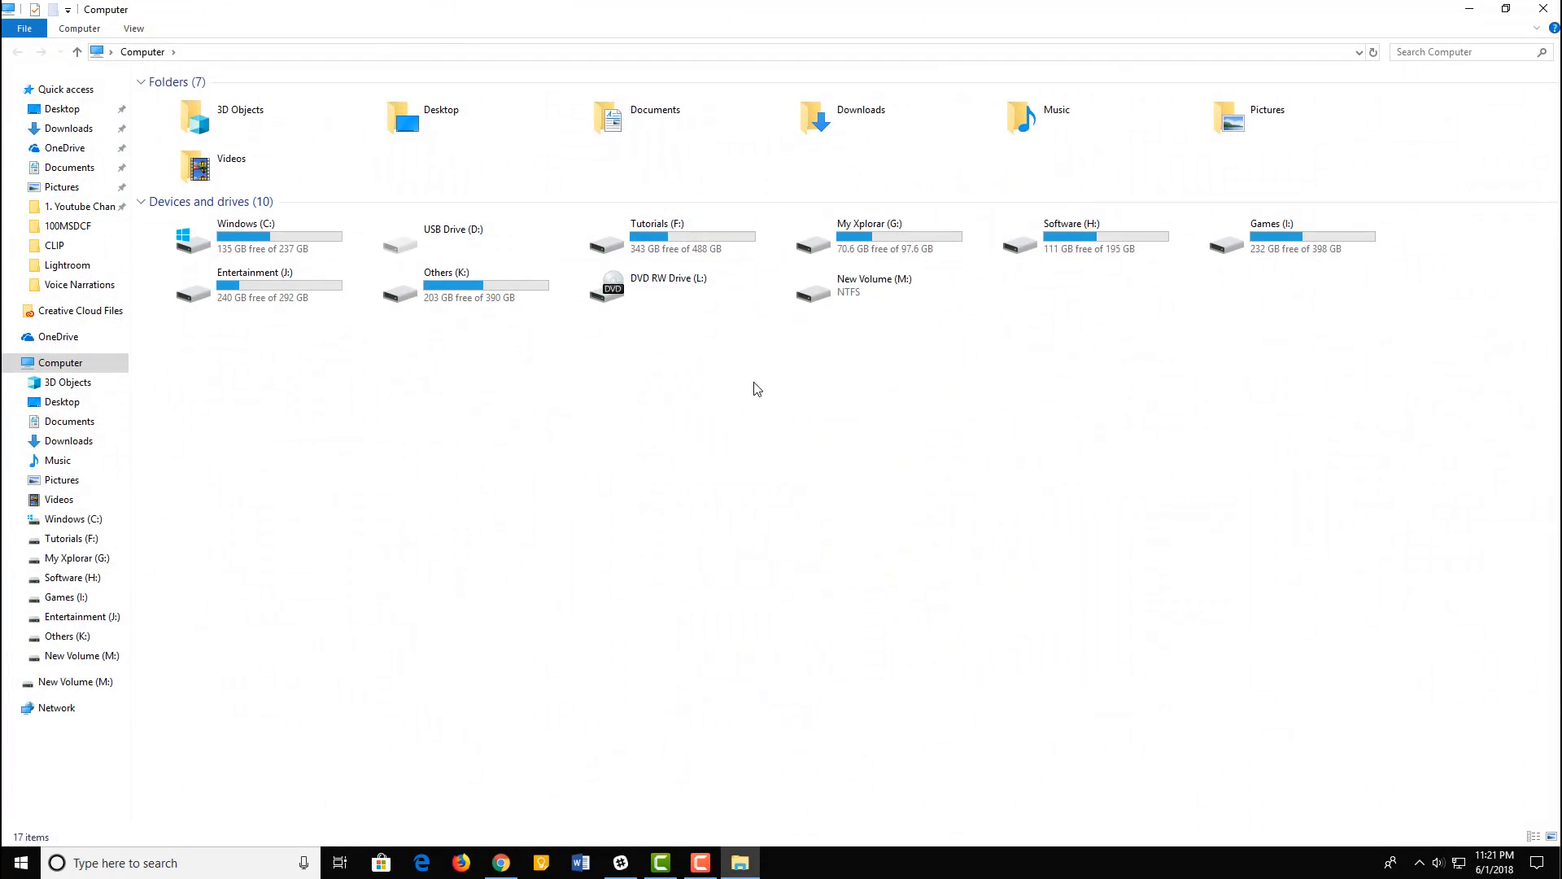
click(866, 290)
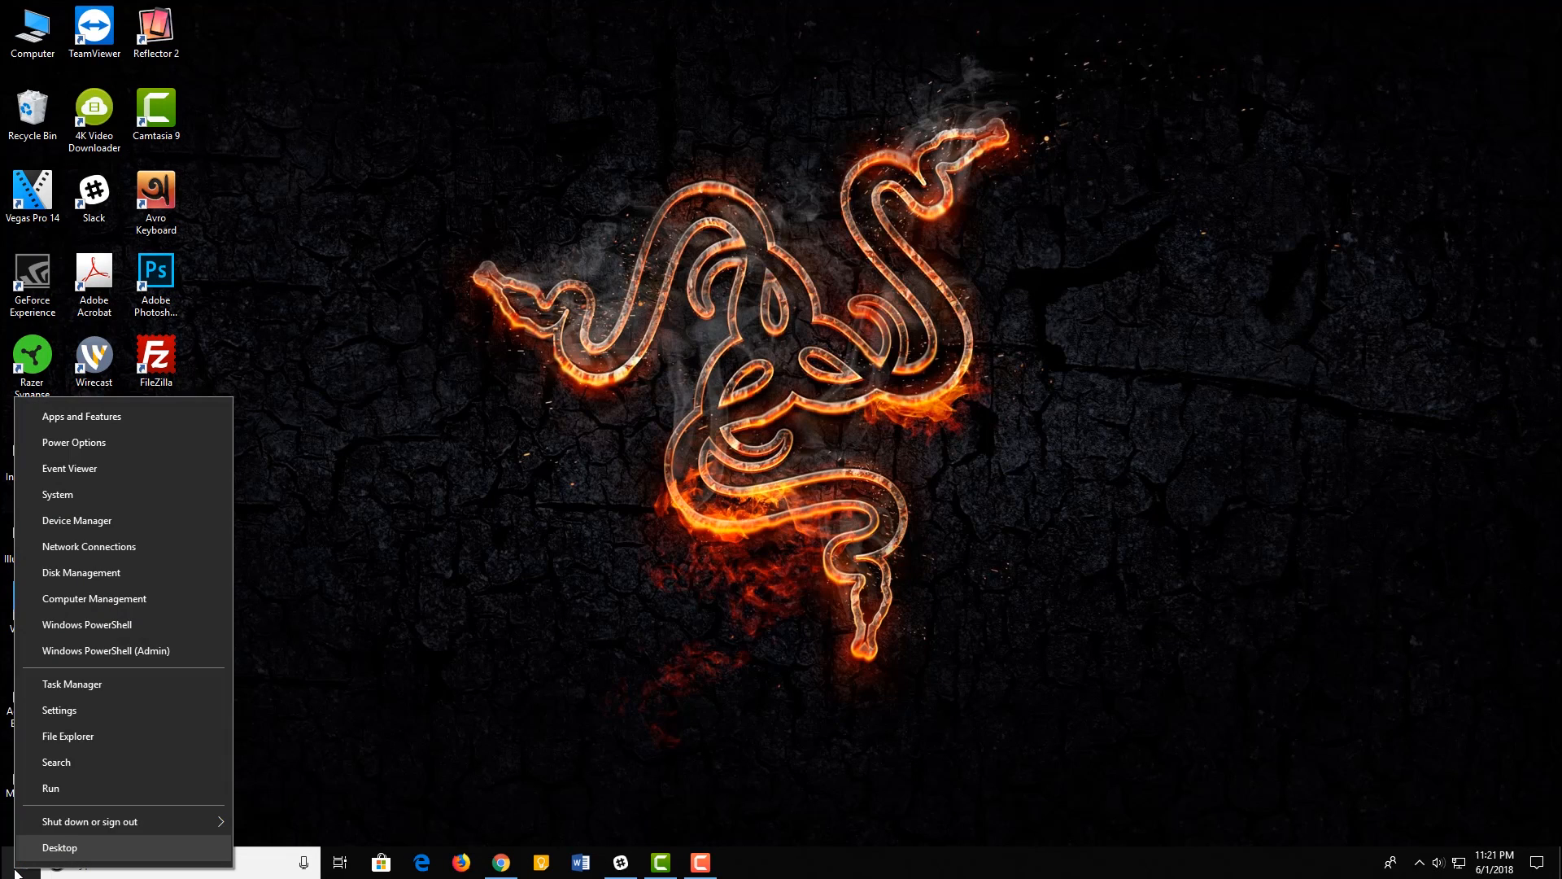
mouse_move(117, 580)
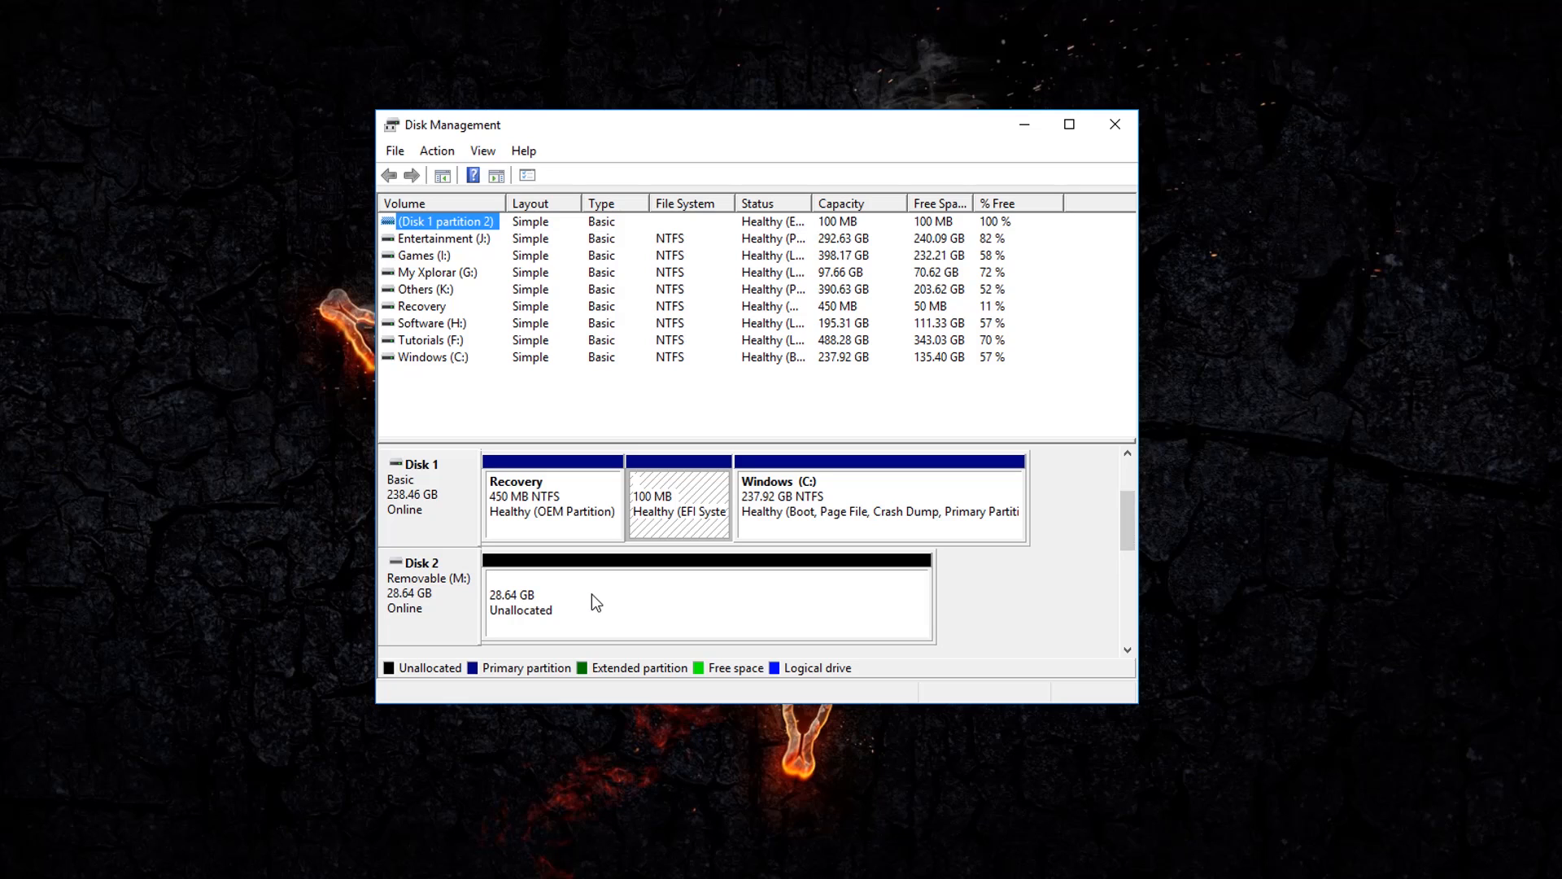
- Begin a New Simple Volume on Disk 2's 28.64 GB unallocated space
right_click(601, 603)
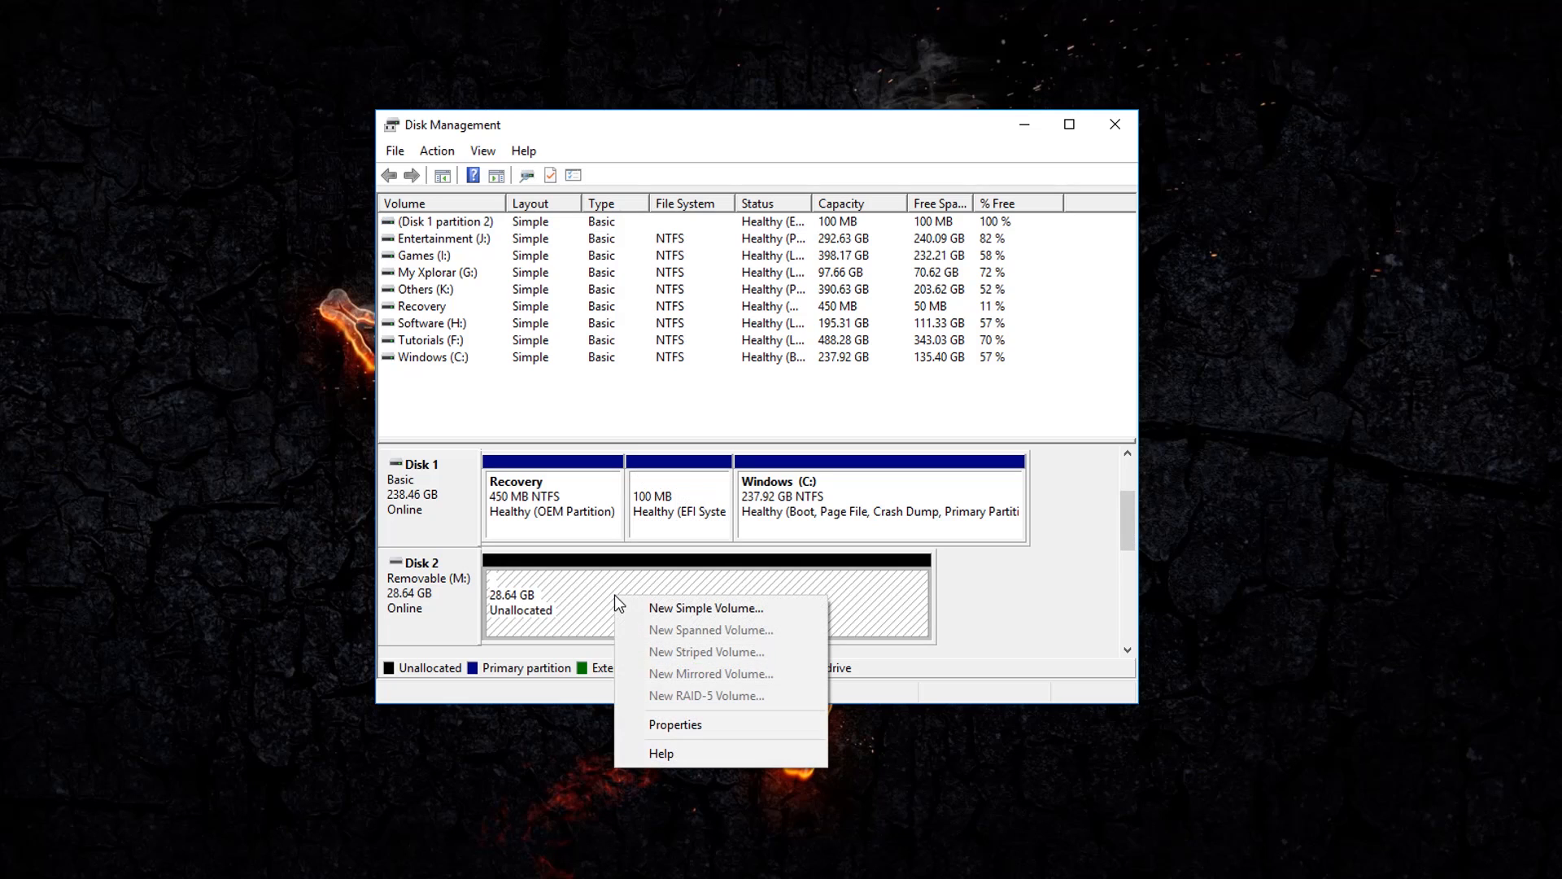
mouse_move(734, 618)
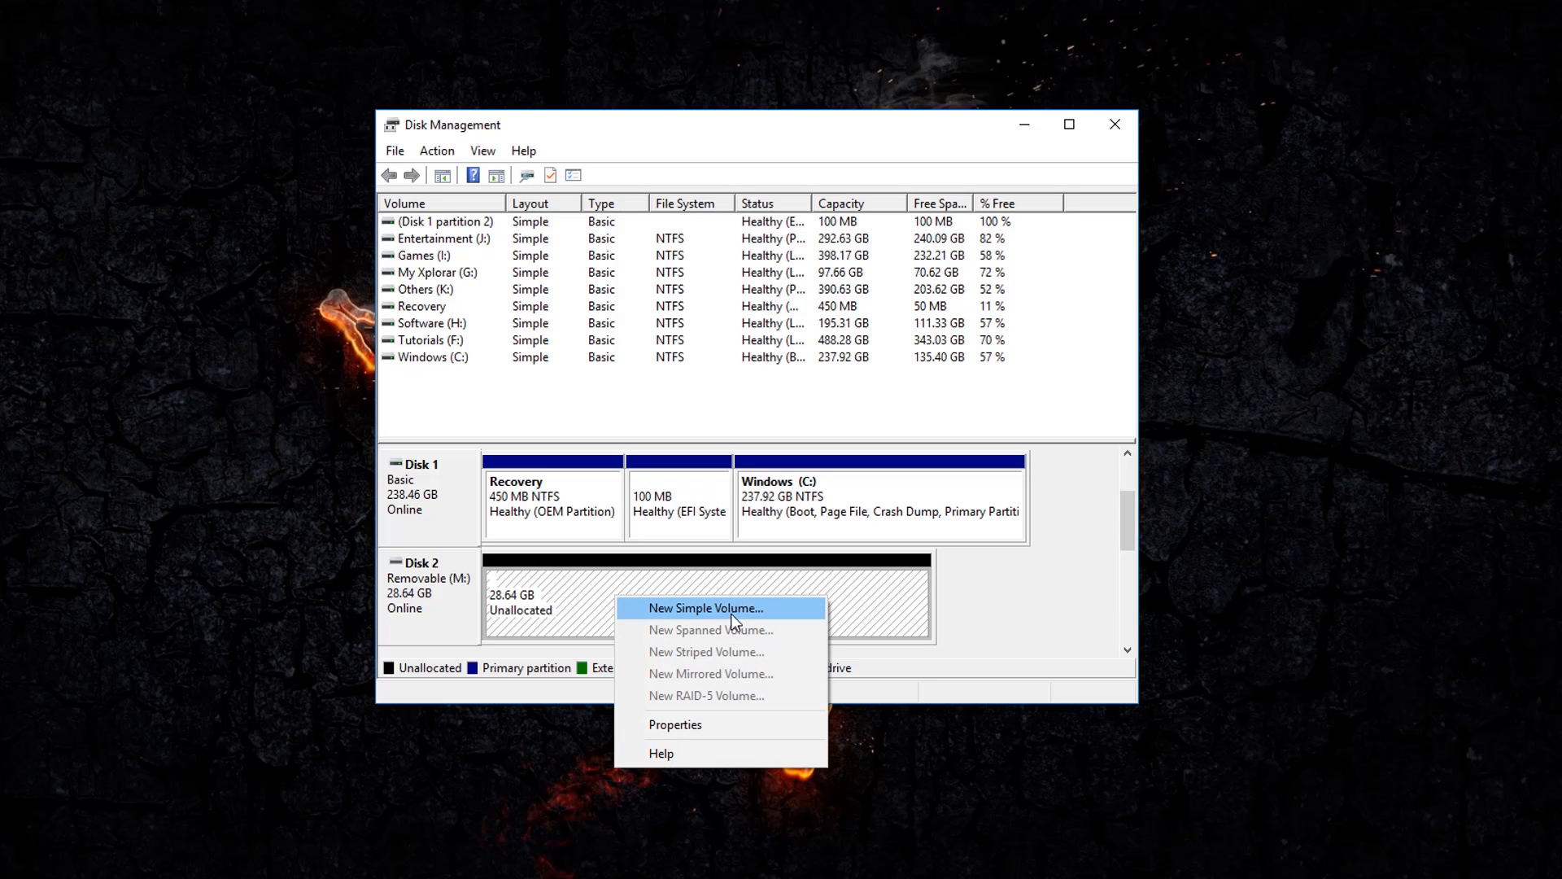
click(706, 608)
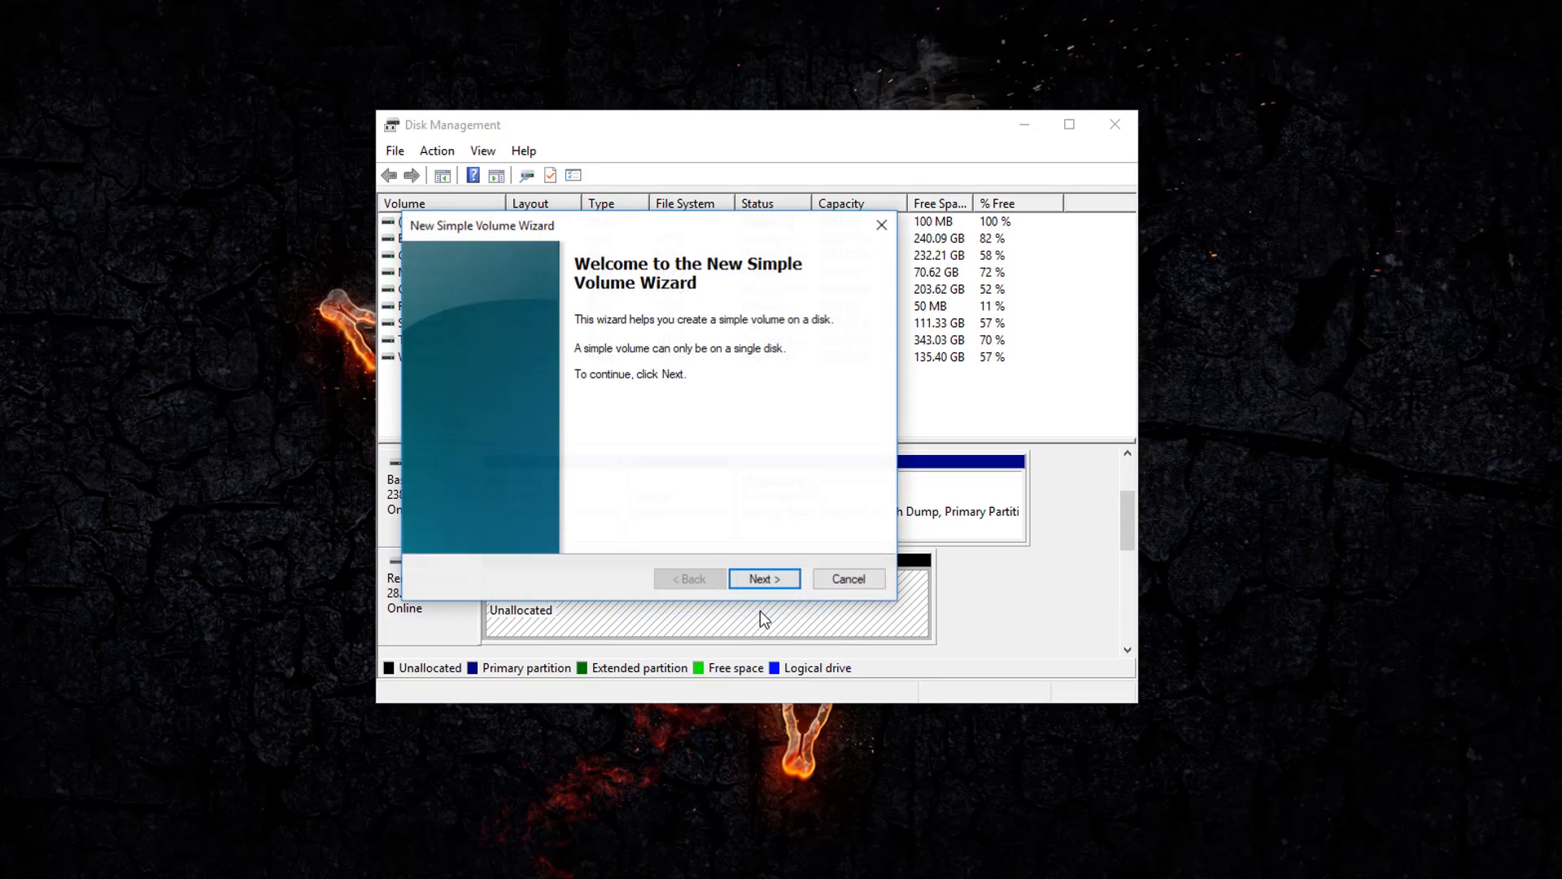
- Create a 29326 MB FAT32 volume with drive letter N on Disk 2
click(765, 580)
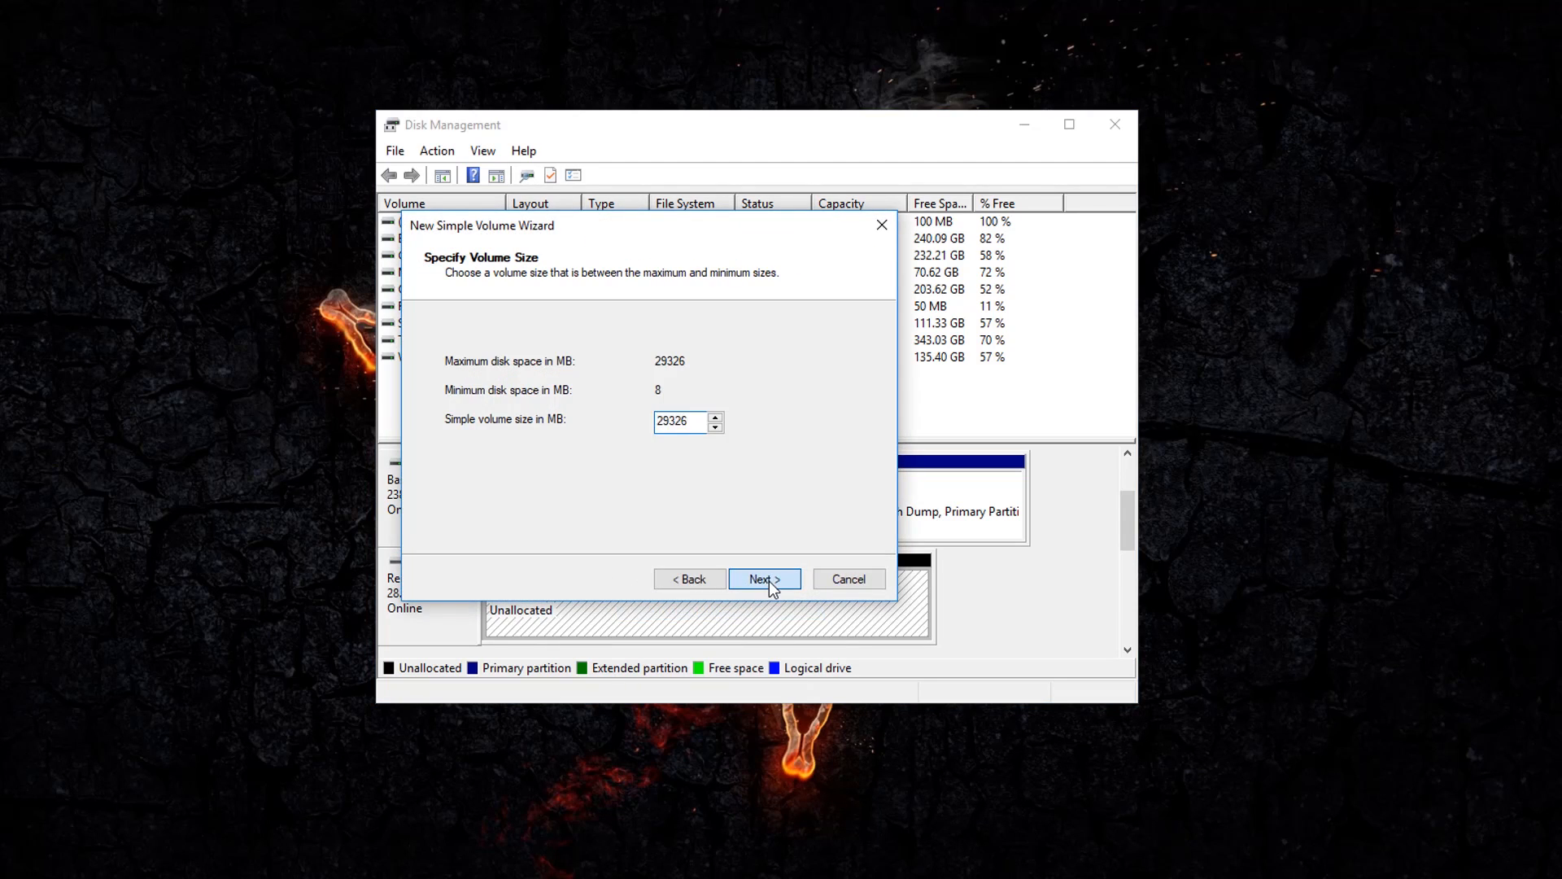
click(765, 579)
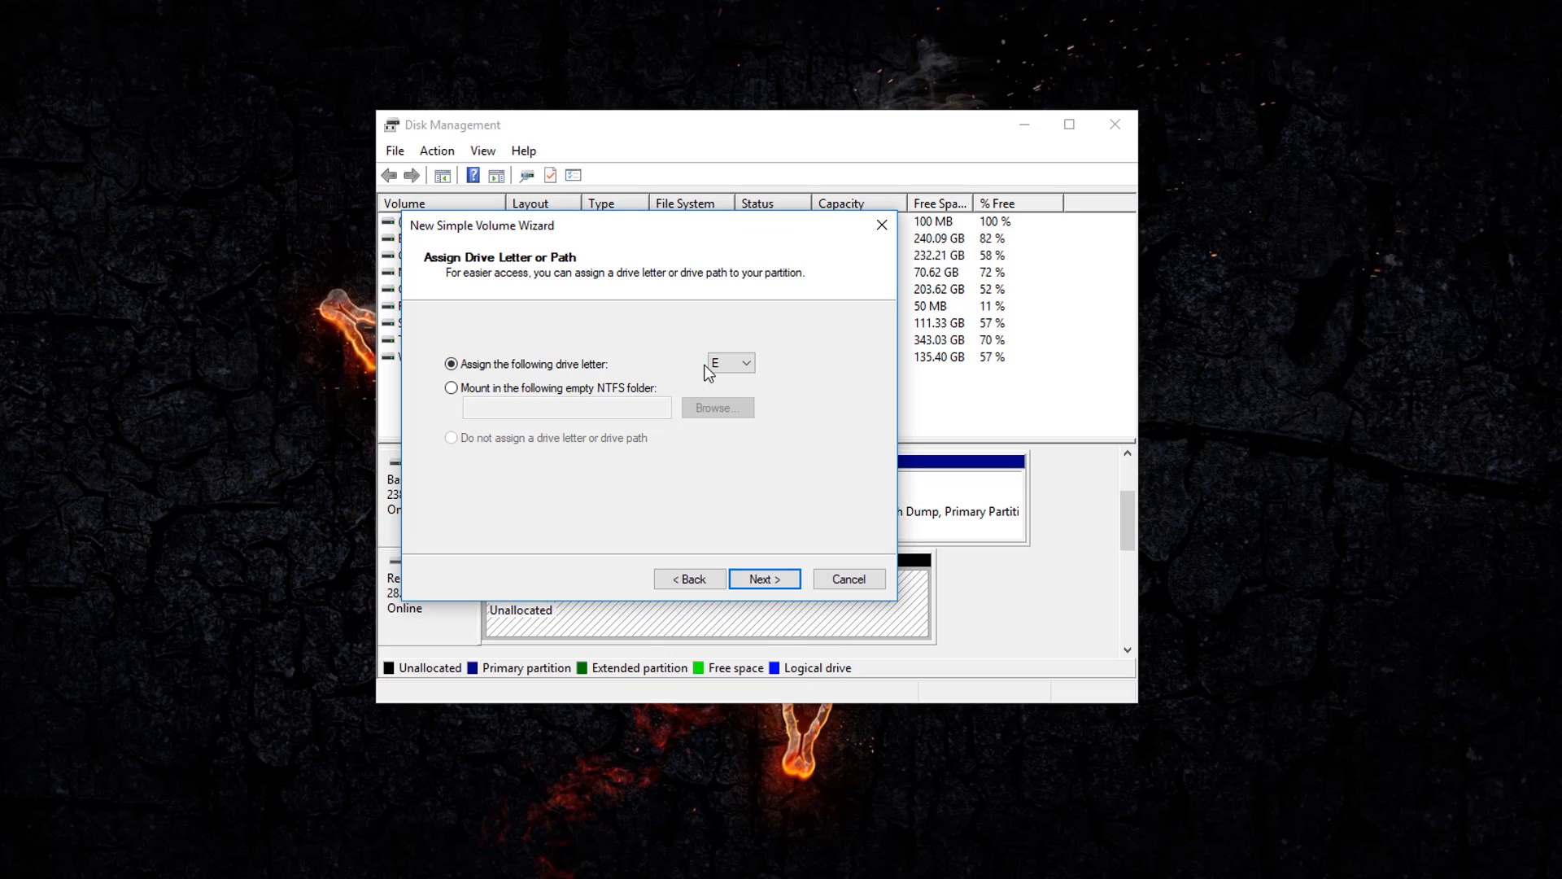
click(745, 363)
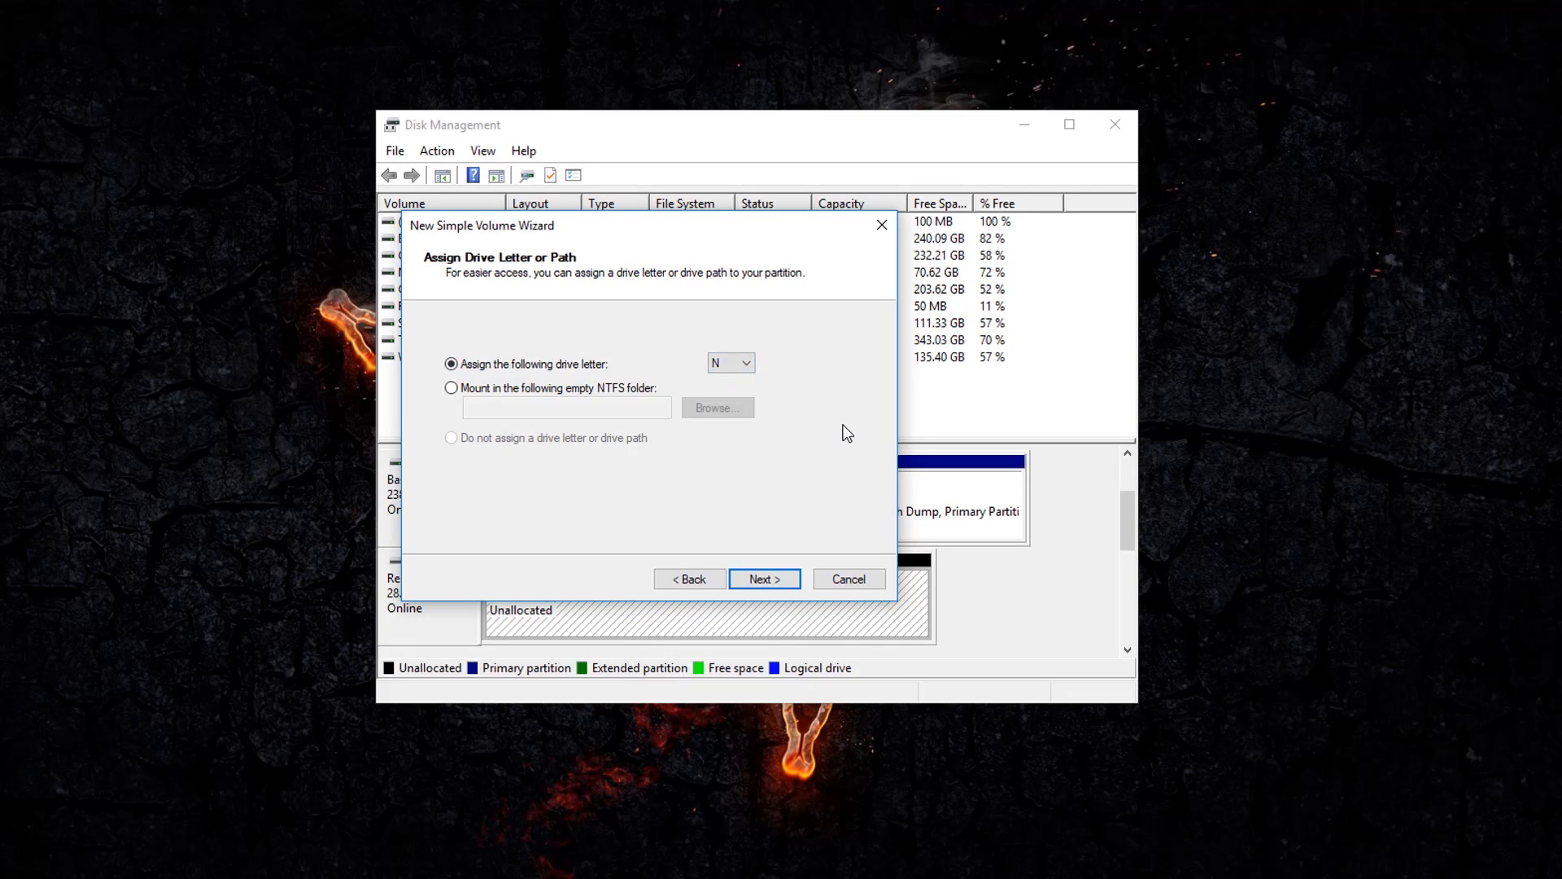
click(765, 579)
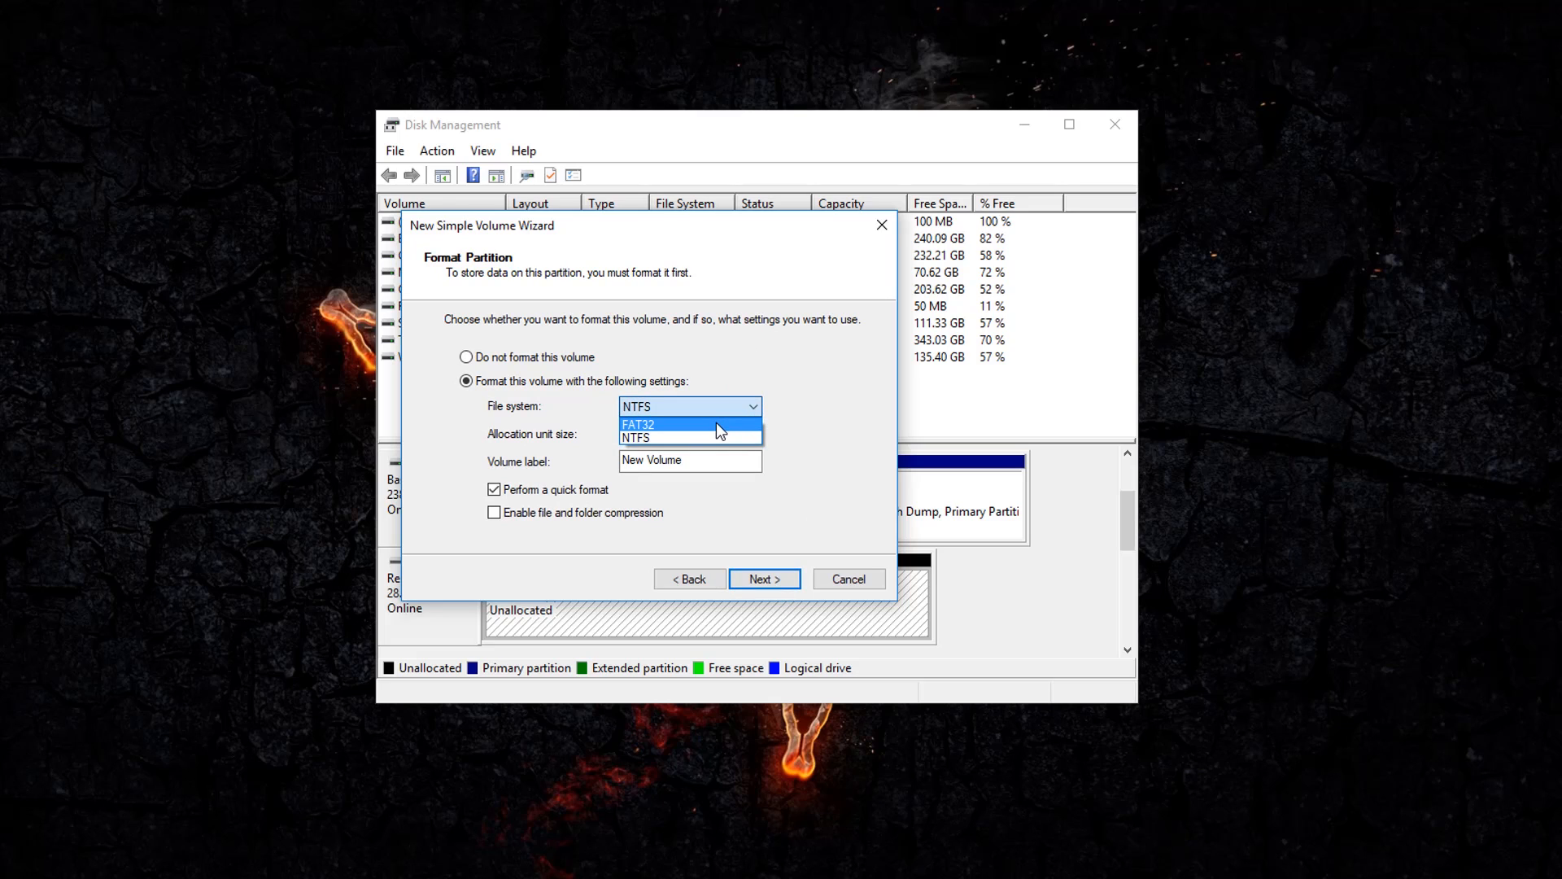
click(661, 423)
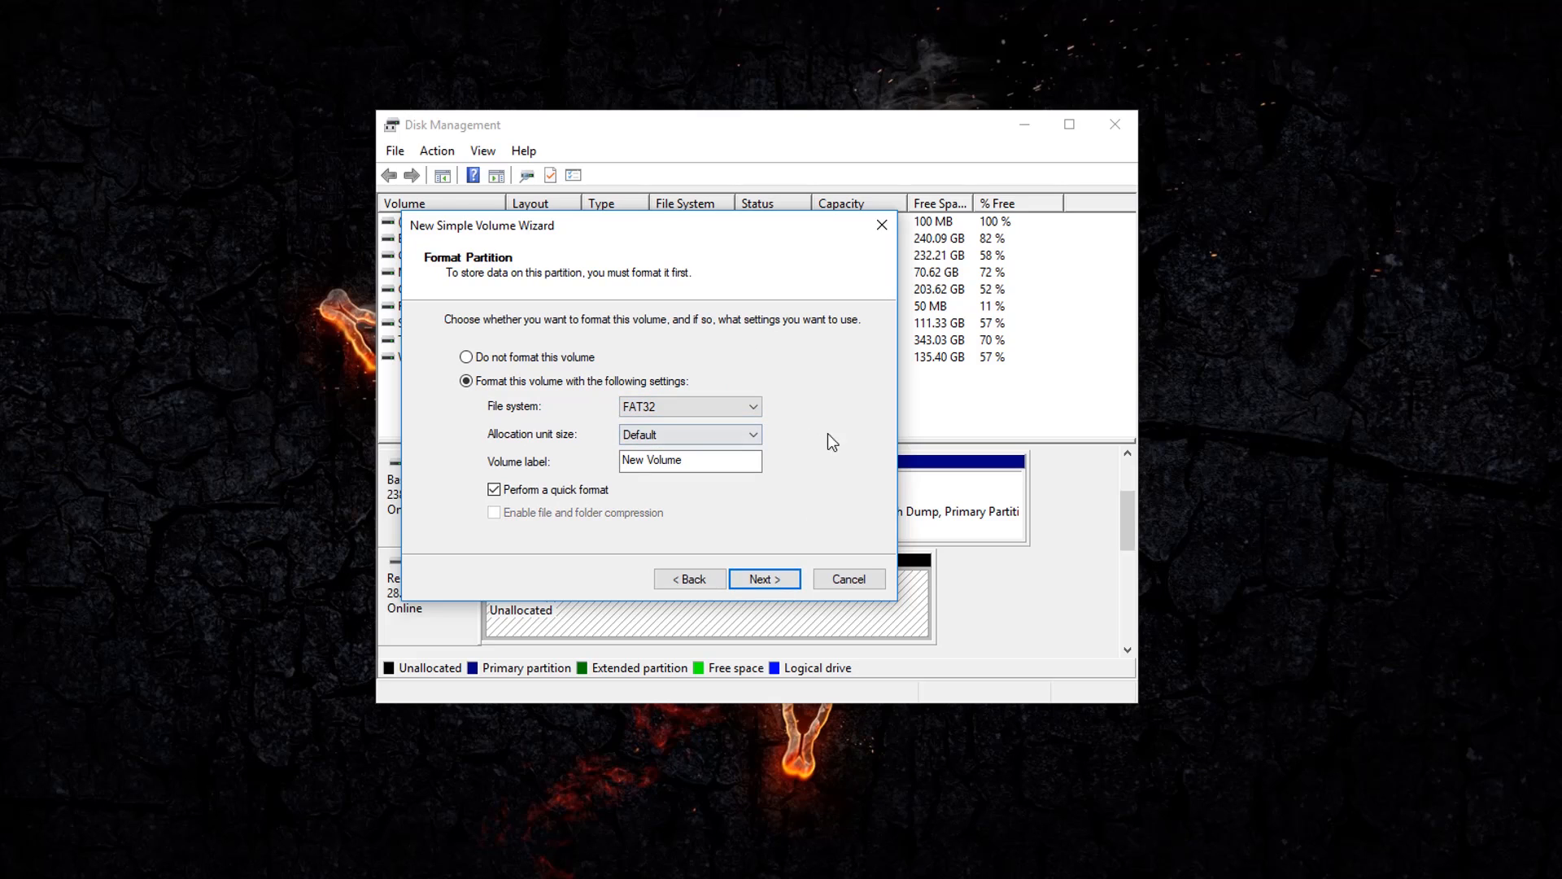
click(765, 579)
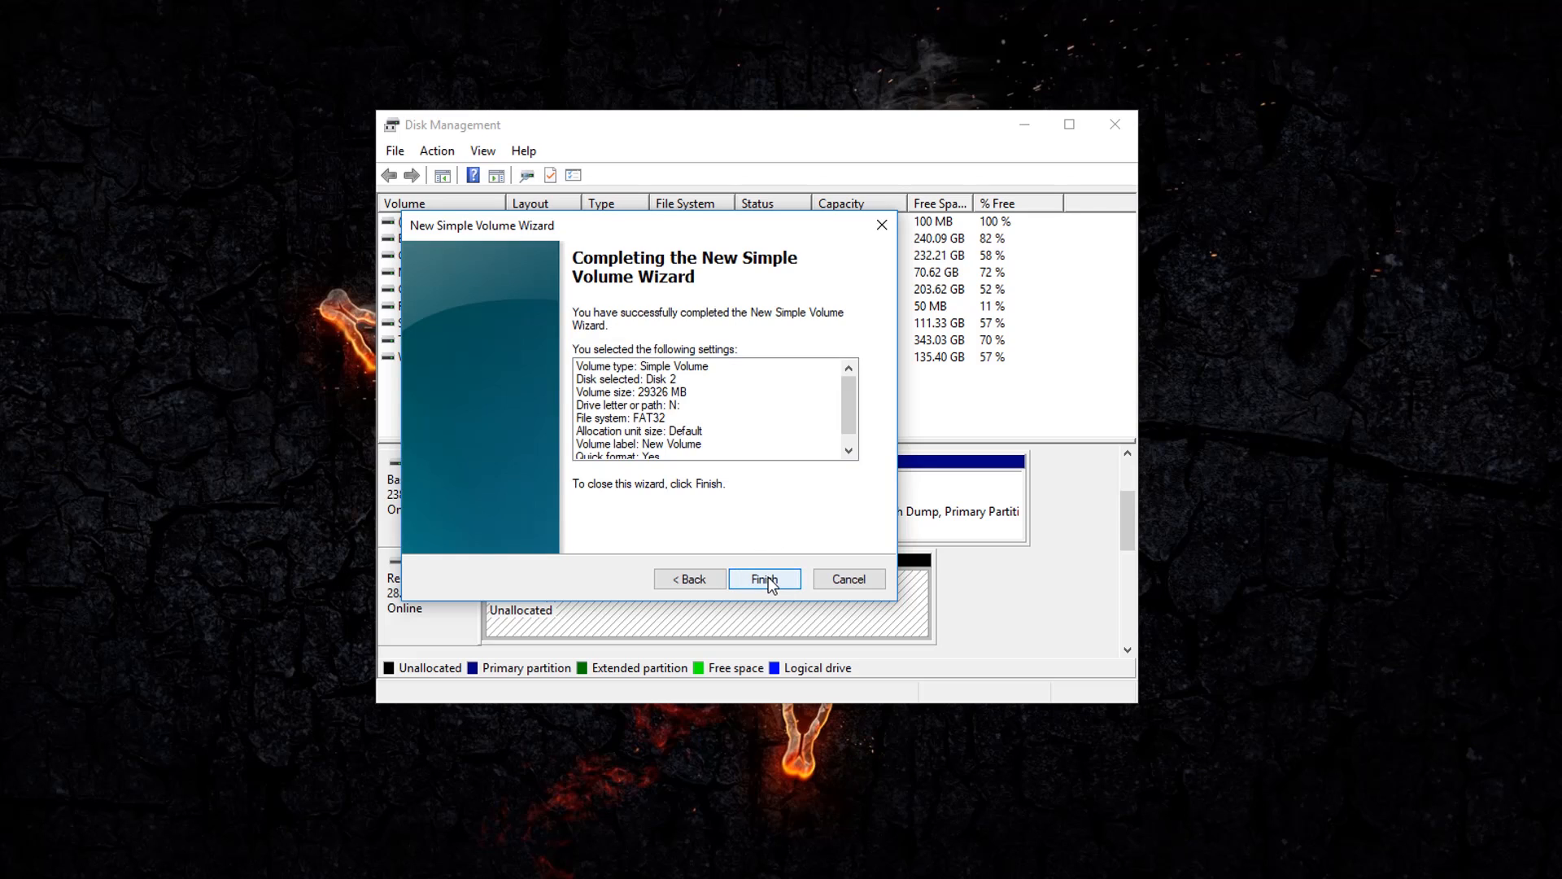
click(764, 579)
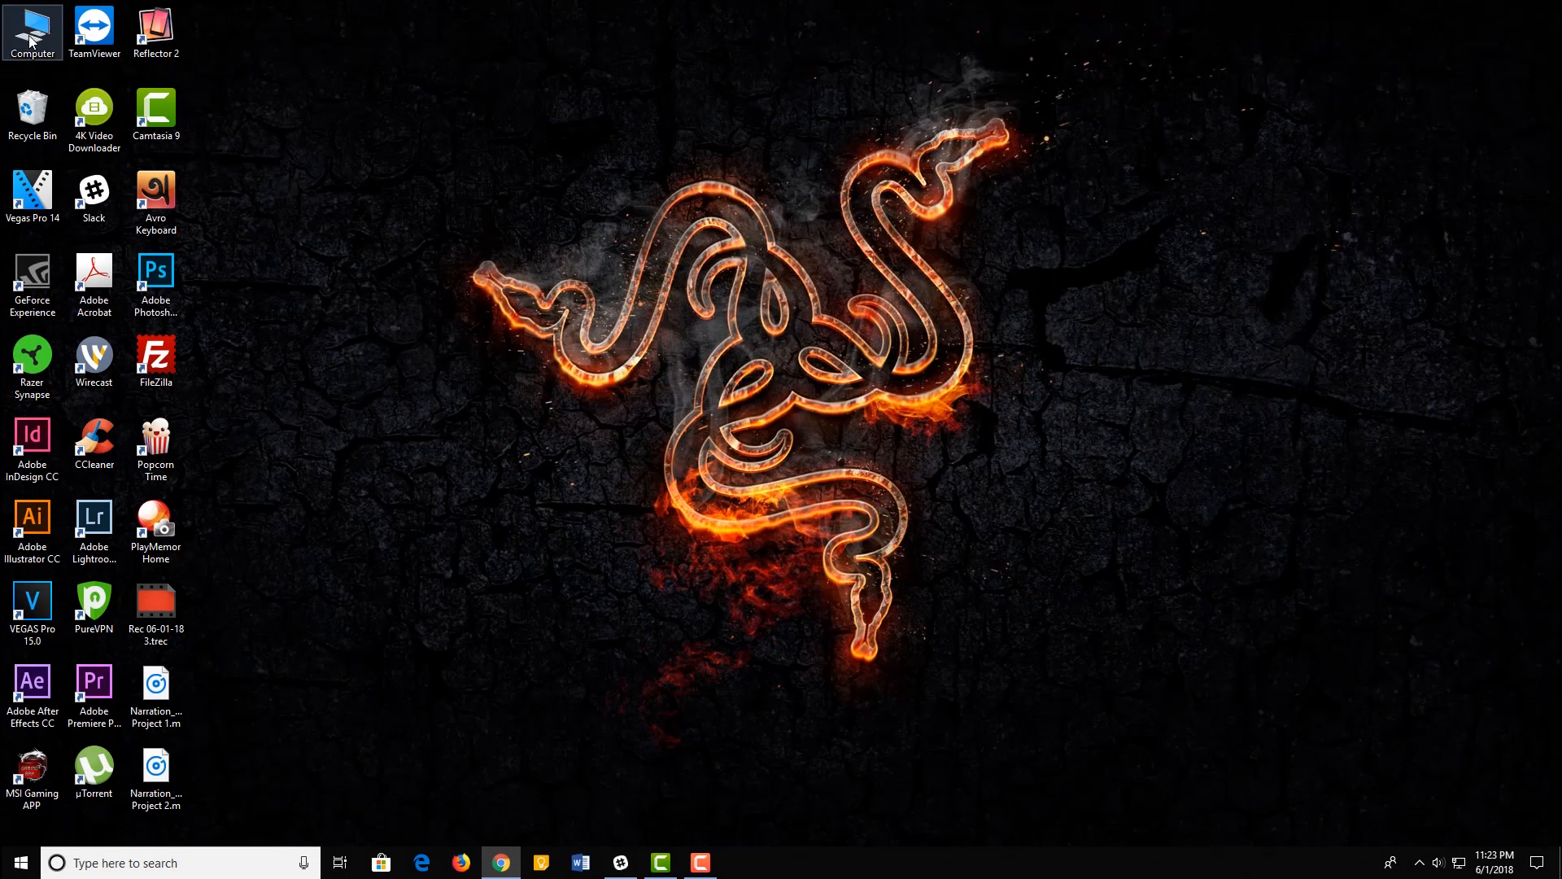
- Confirm NEW VOLUME (N:) shows 28.6 GB free of 28.6 GB and is empty
double_click(31, 23)
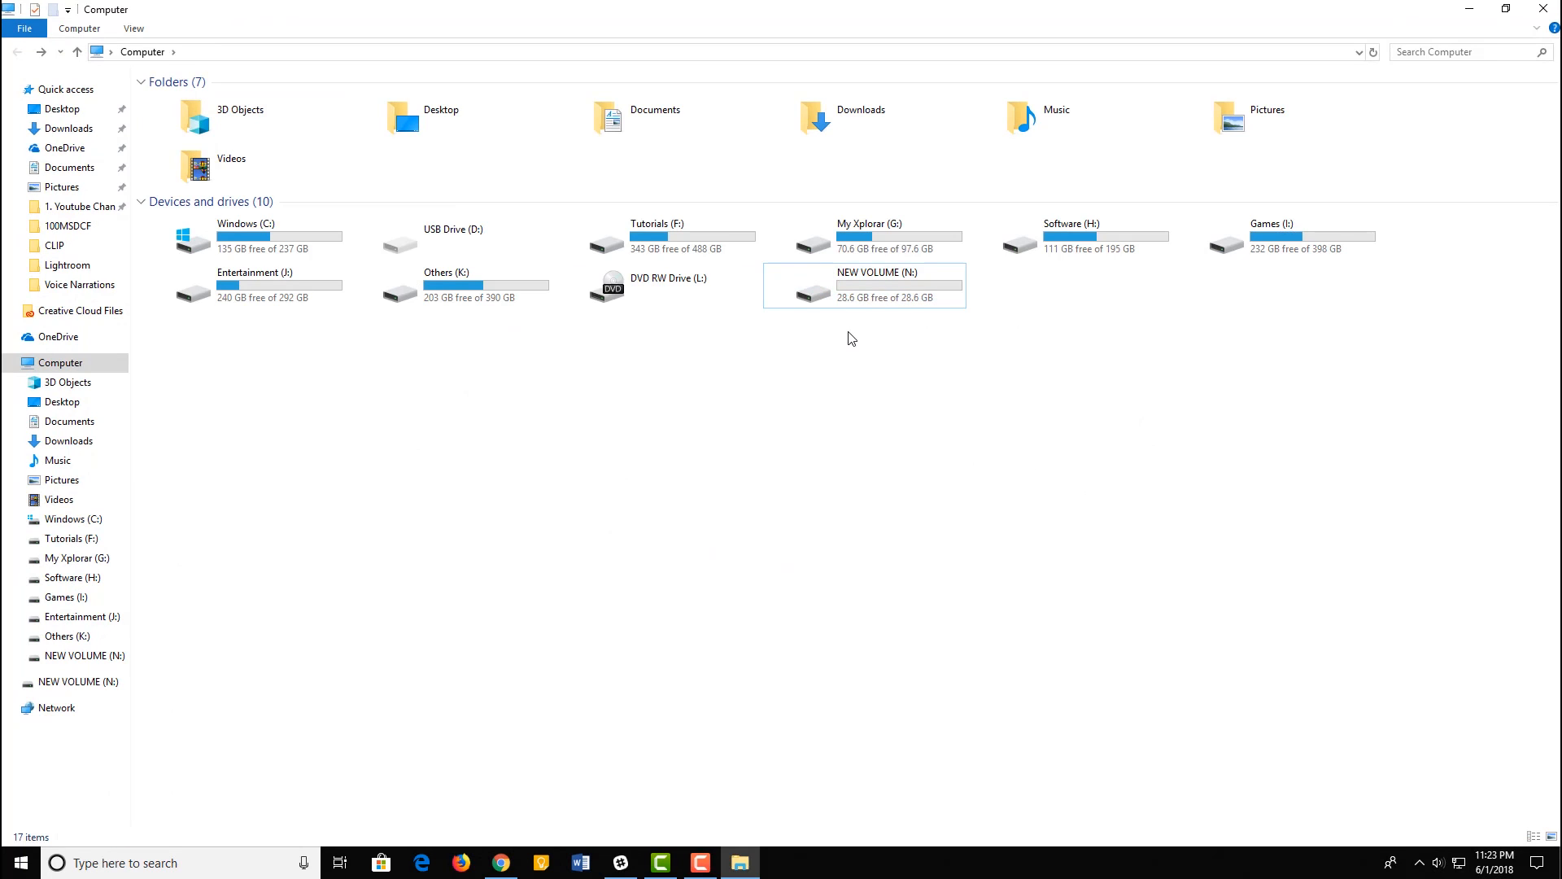
mouse_move(1135, 469)
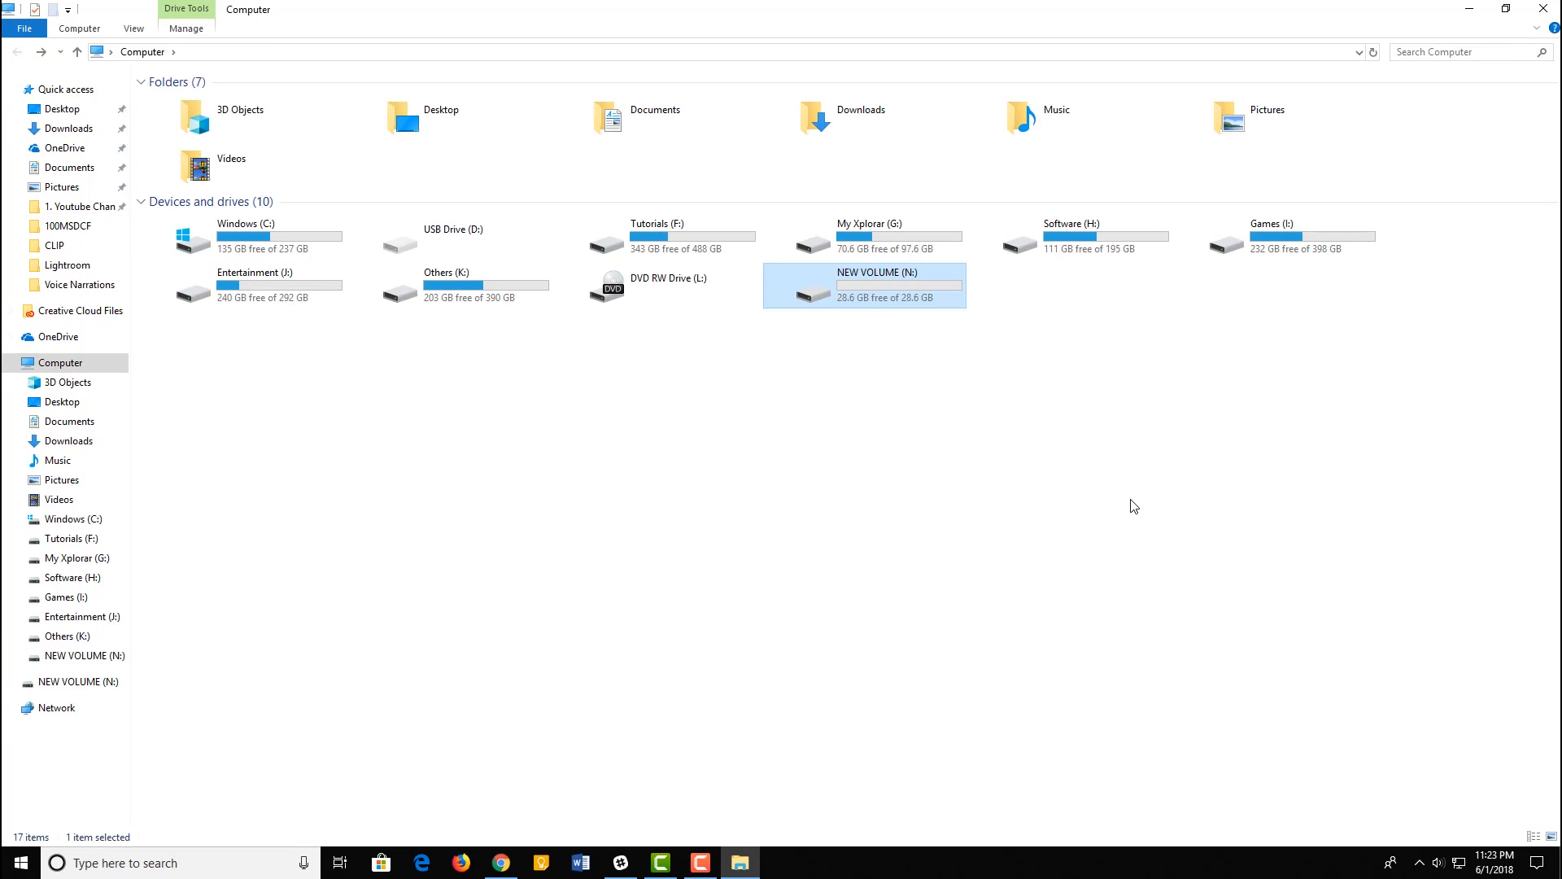
click(1135, 506)
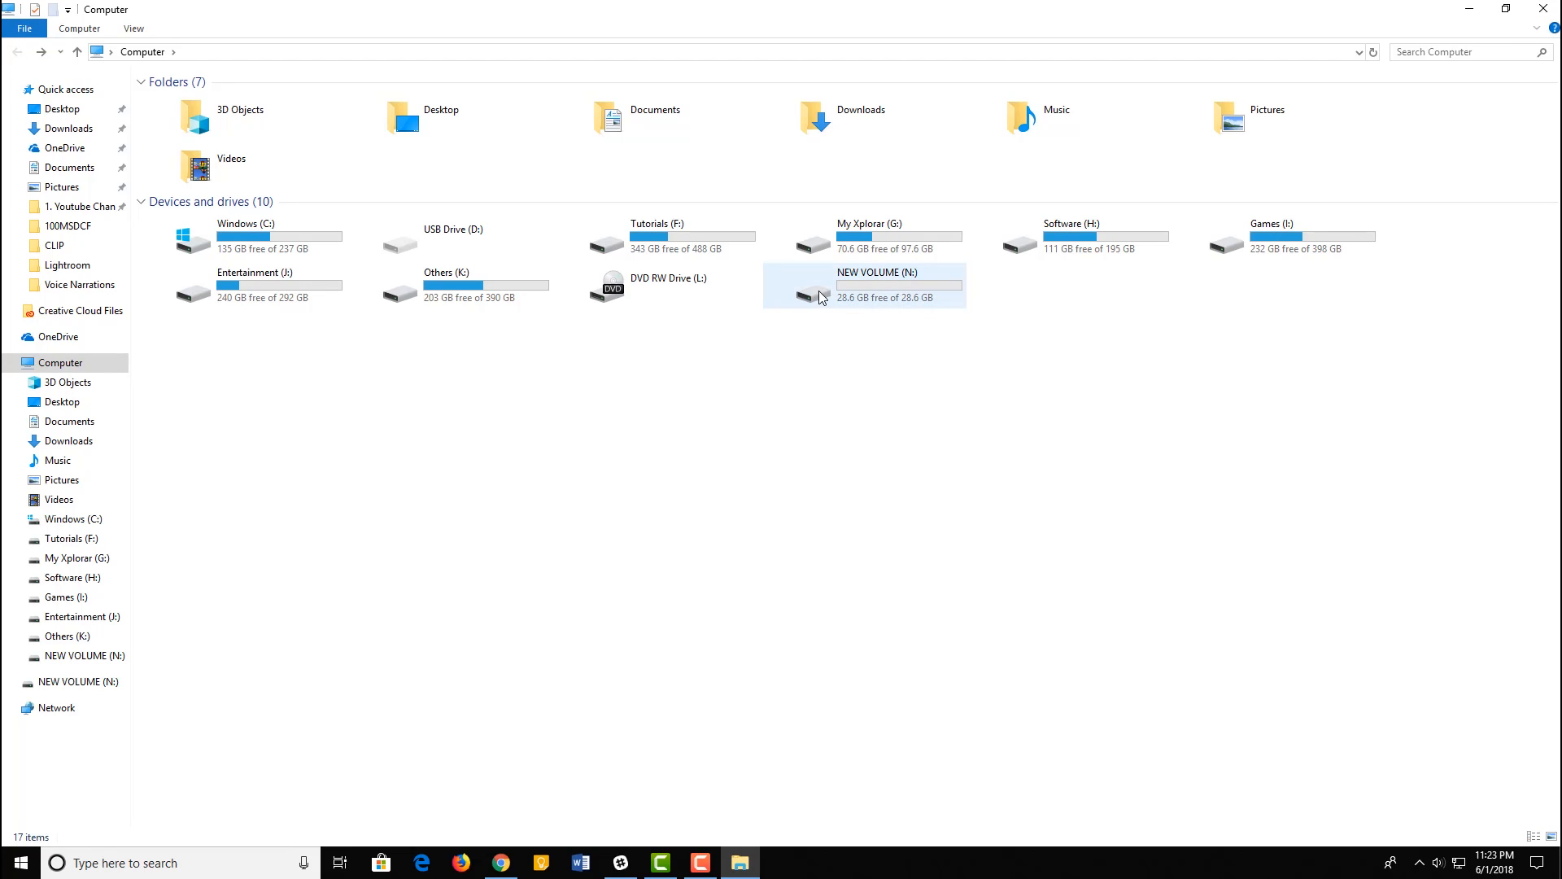
double_click(877, 284)
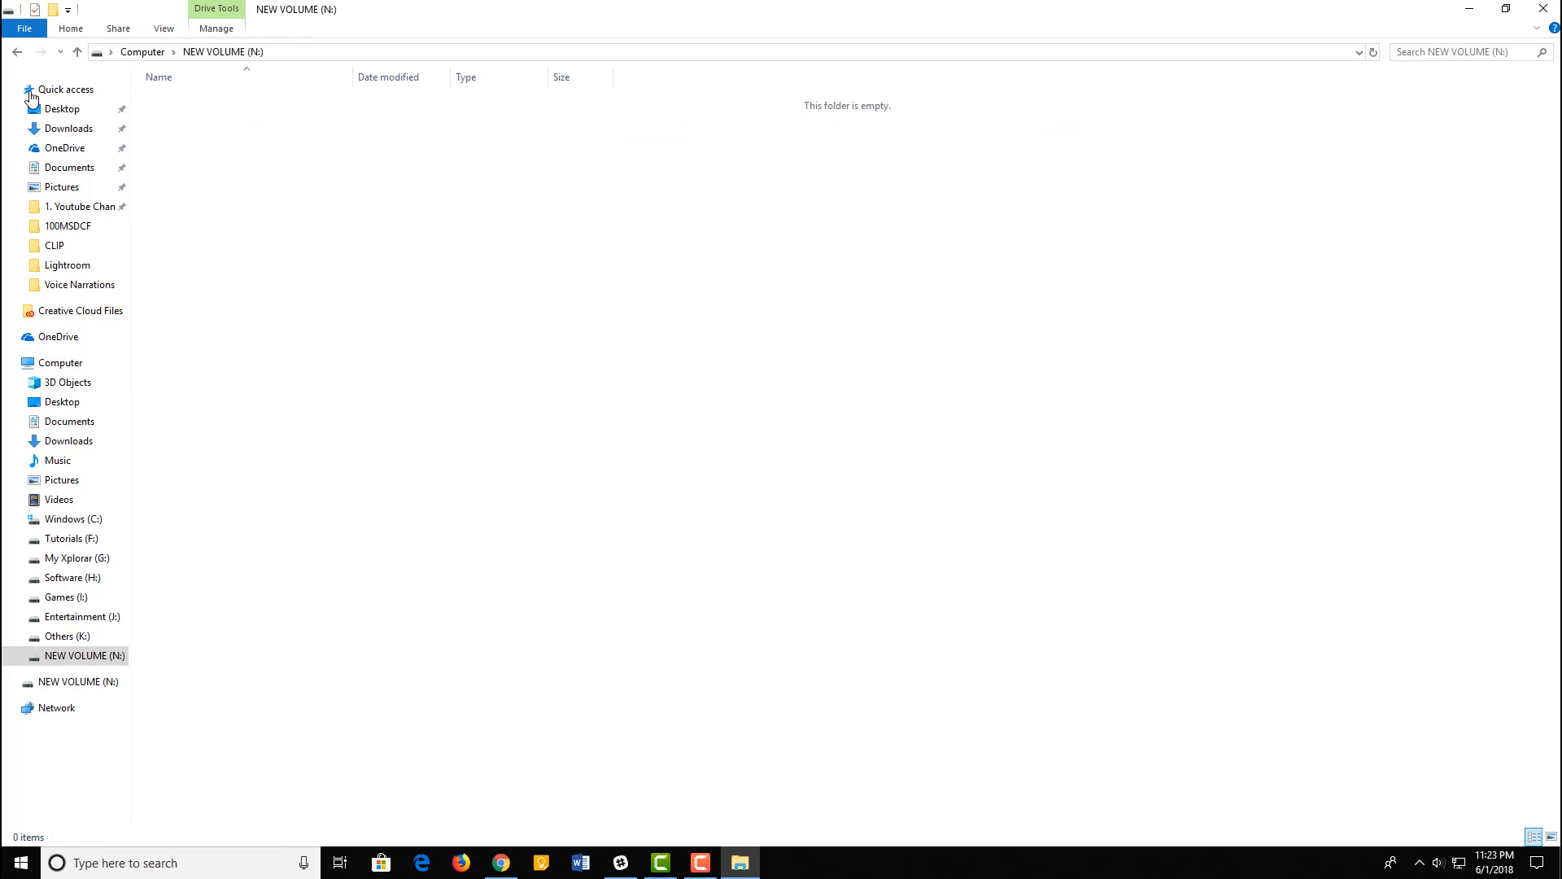
click(59, 362)
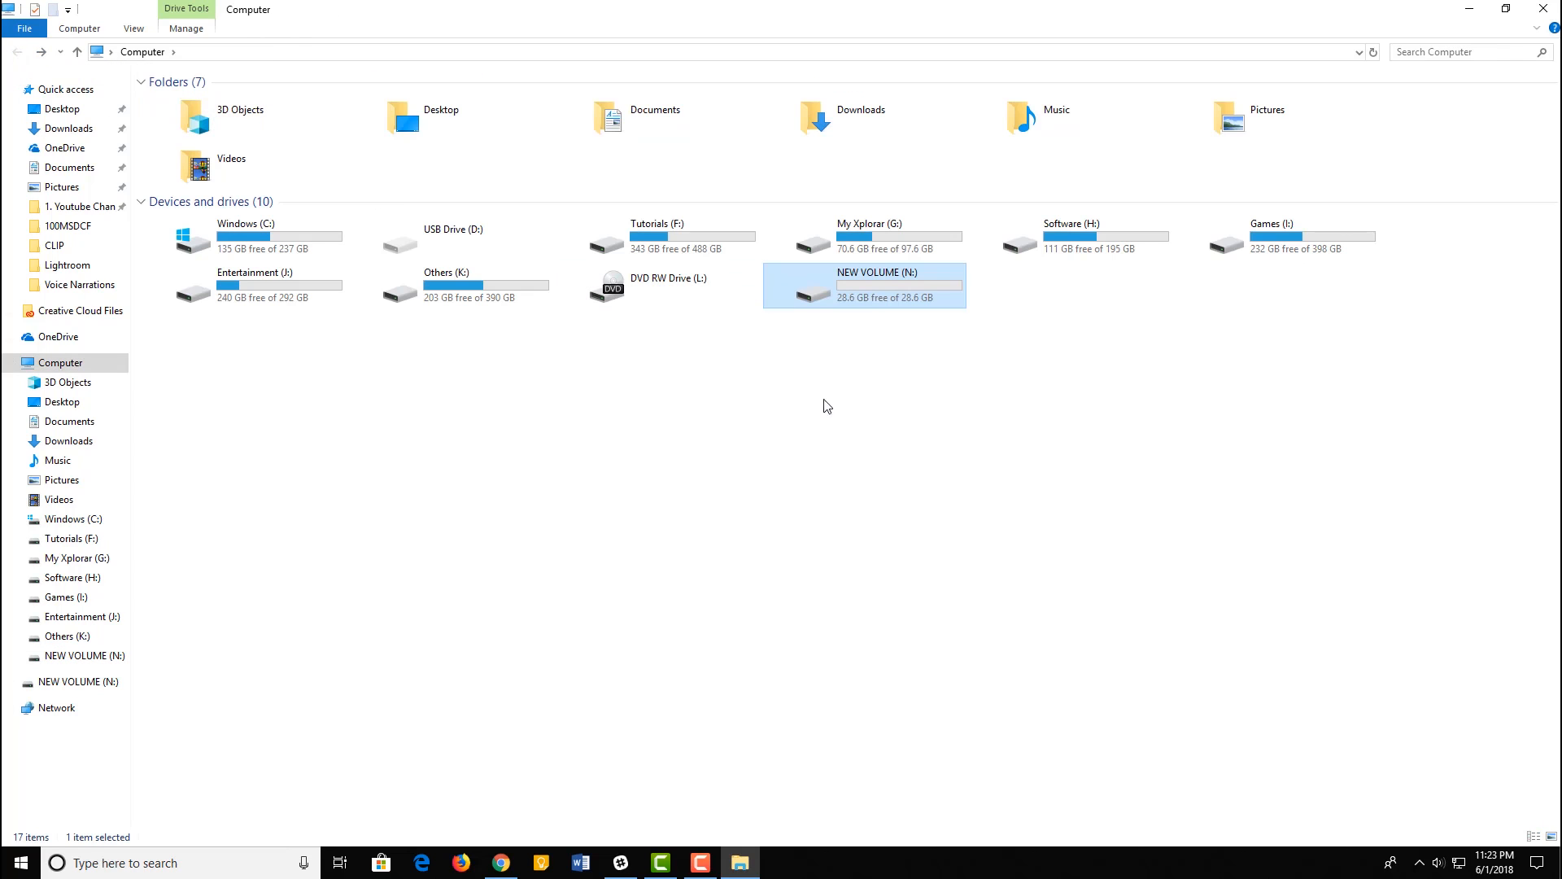